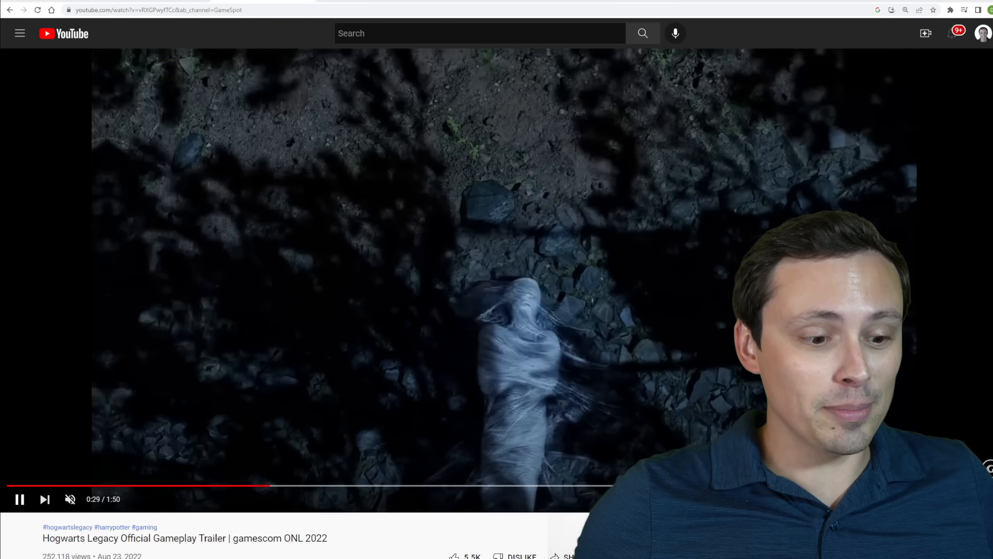
Show Hogwarts Legacy's system requirements on its Steam store page with RECOMMENDED highlighted
click(158, 9)
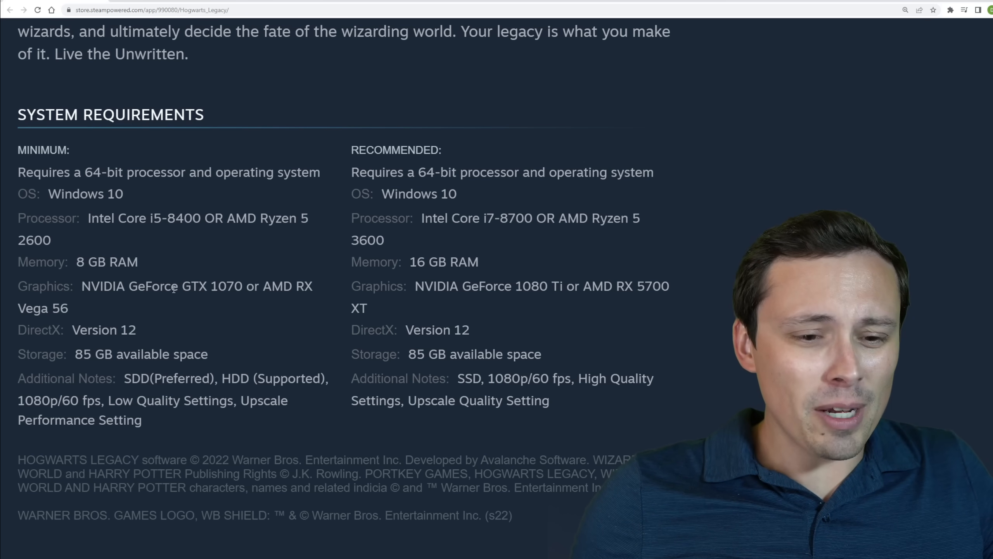
double_click(210, 286)
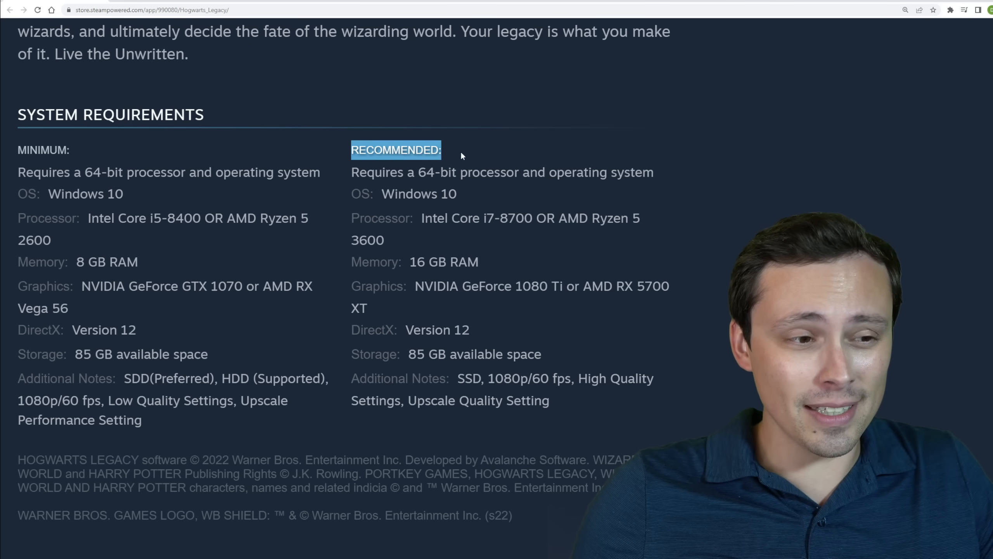
mouse_move(485, 161)
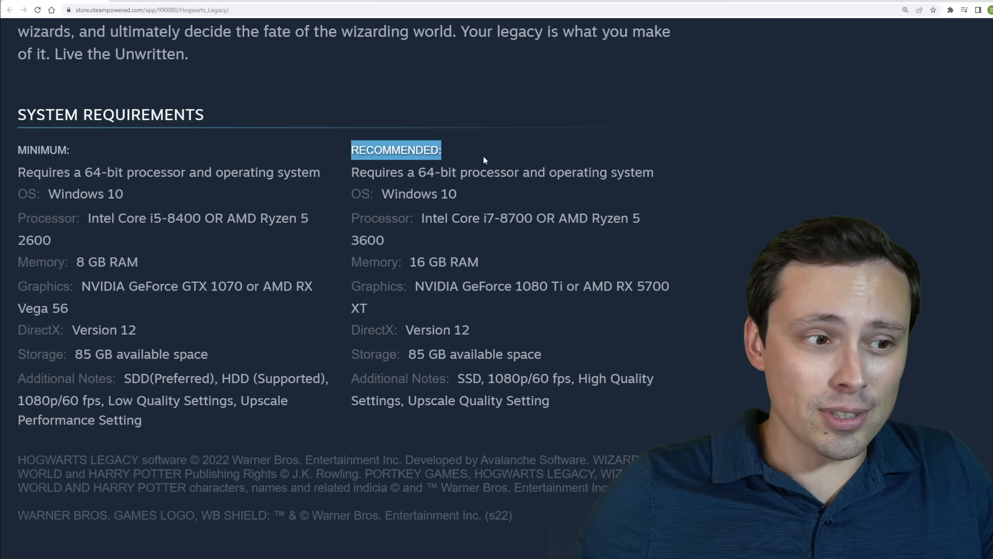
scroll(down, 3)
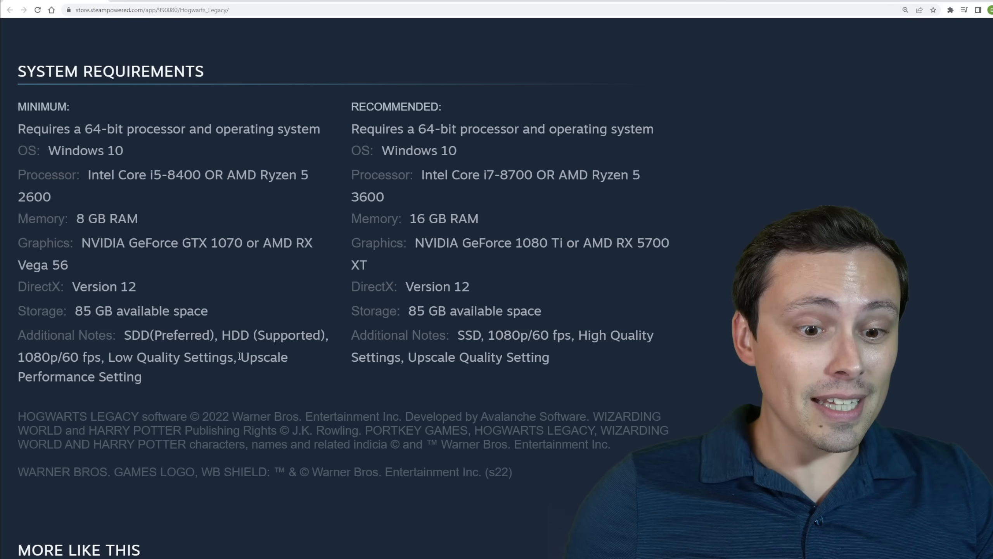
drag(240, 357, 143, 376)
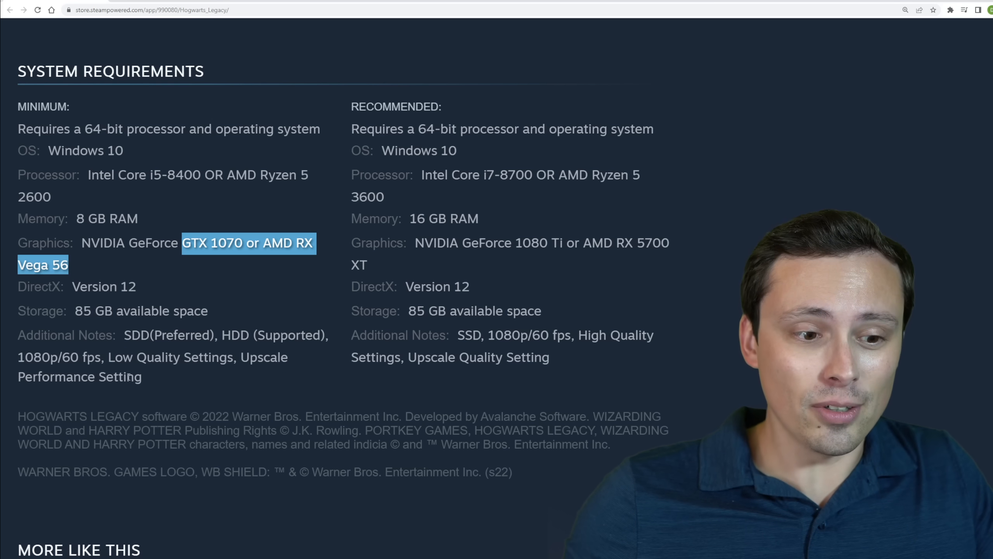
mouse_move(293, 350)
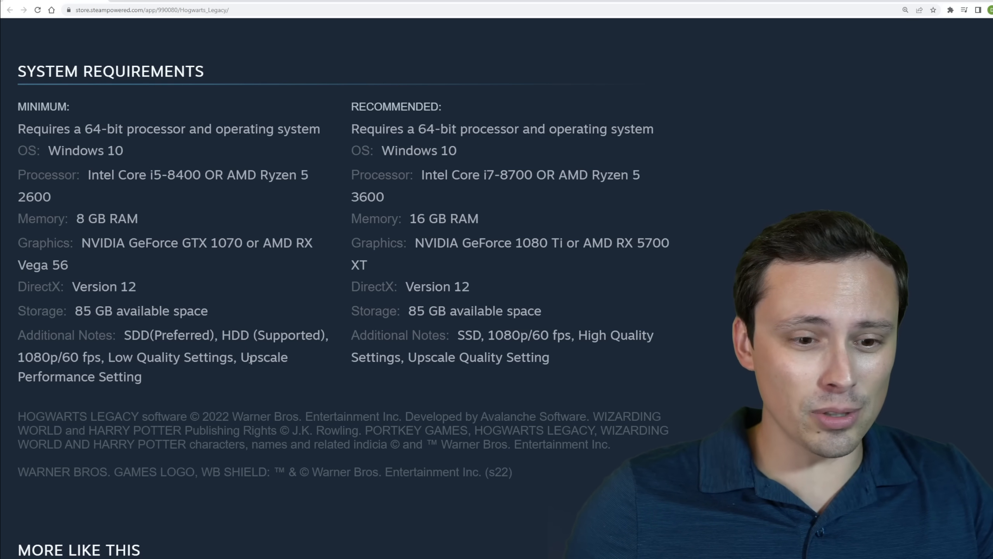
Highlight the 'Upscale Performance Setting' note in the minimum requirements
drag(242, 357, 143, 376)
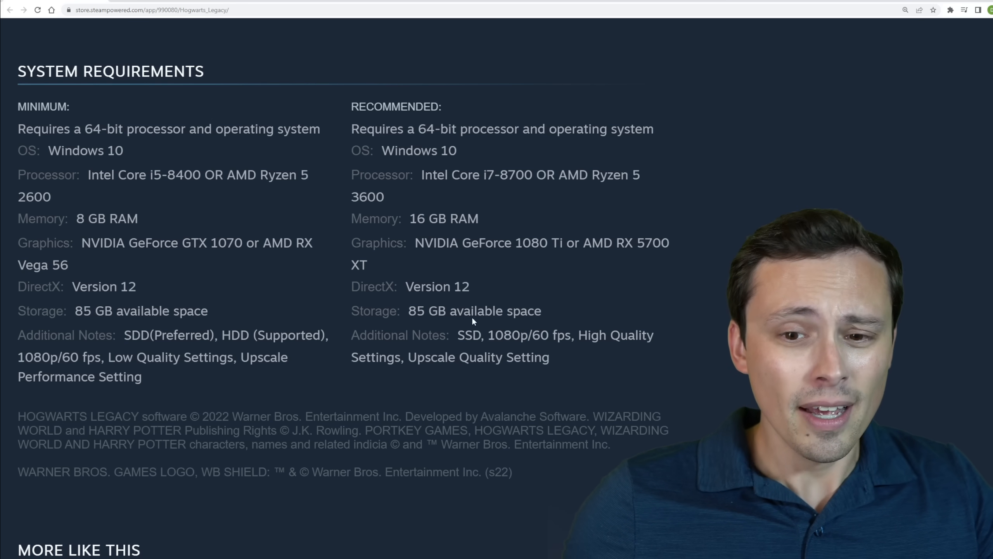
mouse_move(294, 279)
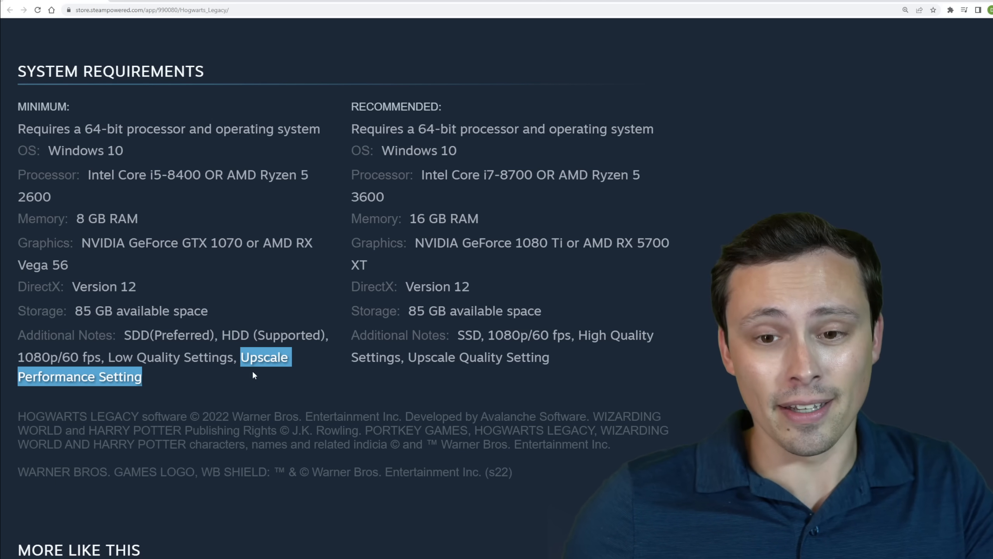
mouse_move(453, 381)
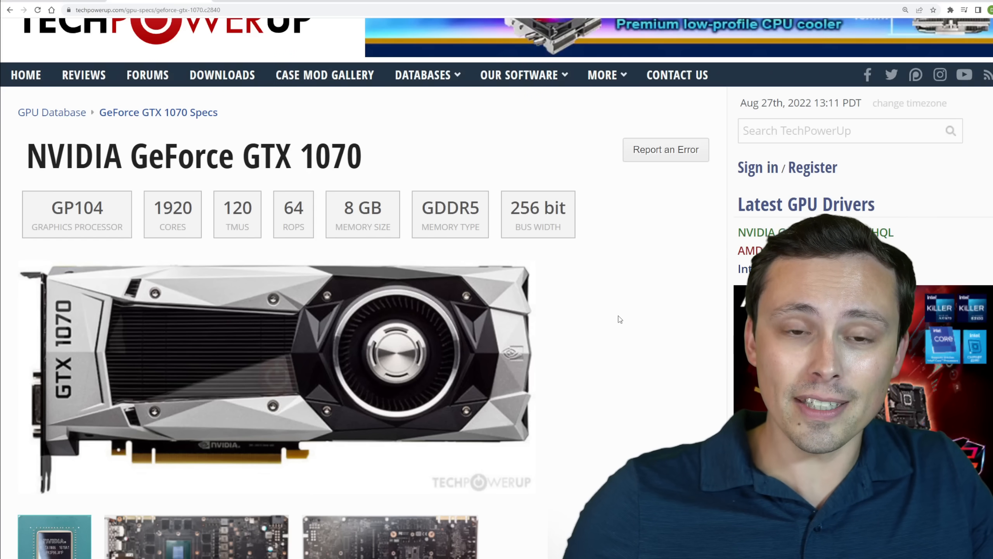
mouse_move(594, 264)
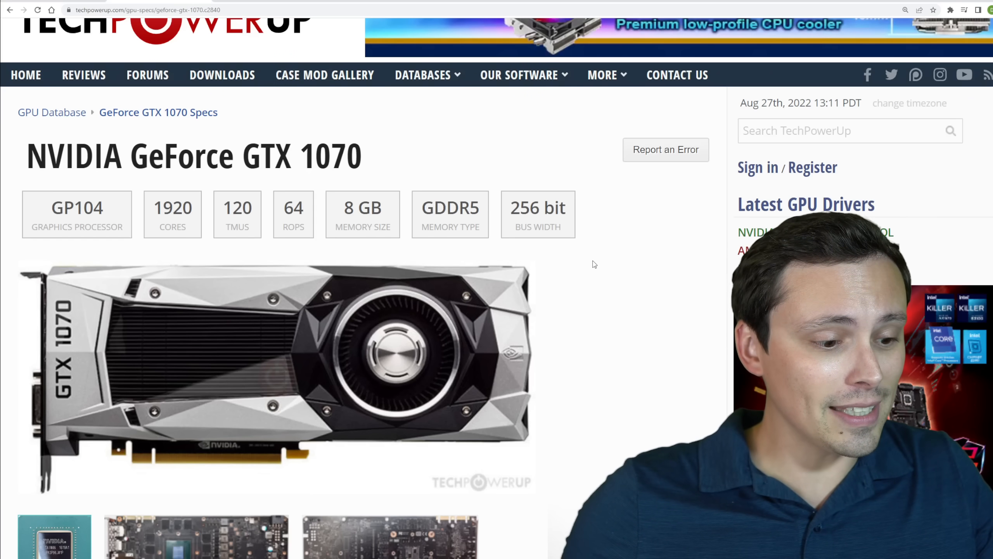
Scroll the GTX 1070 specs page down to its Relative Performance box
scroll(down, 3)
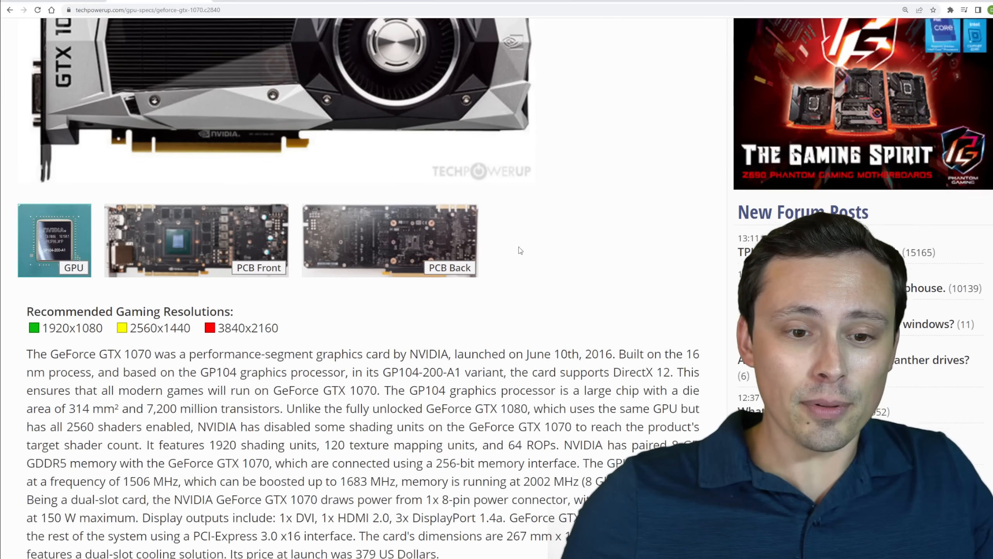
scroll(down, 3)
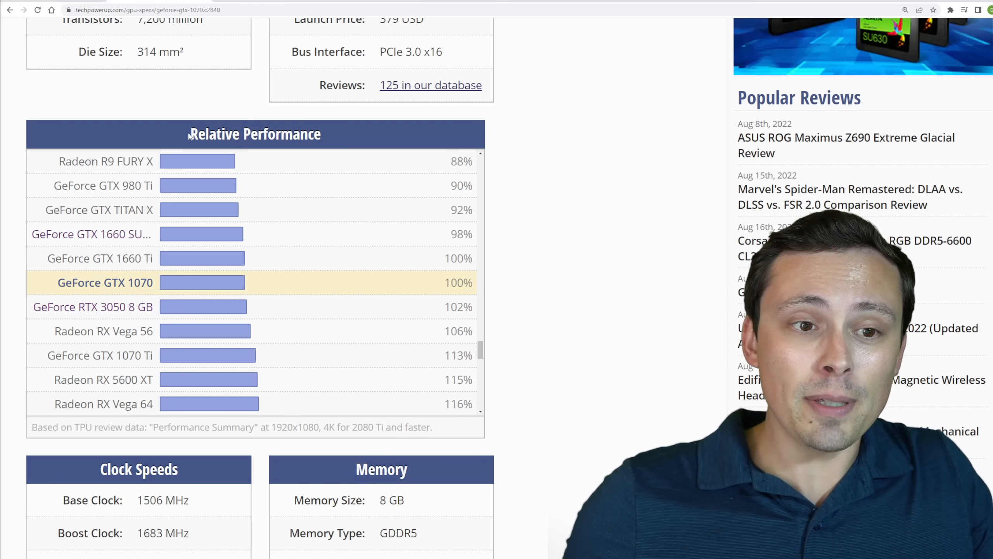
mouse_move(583, 156)
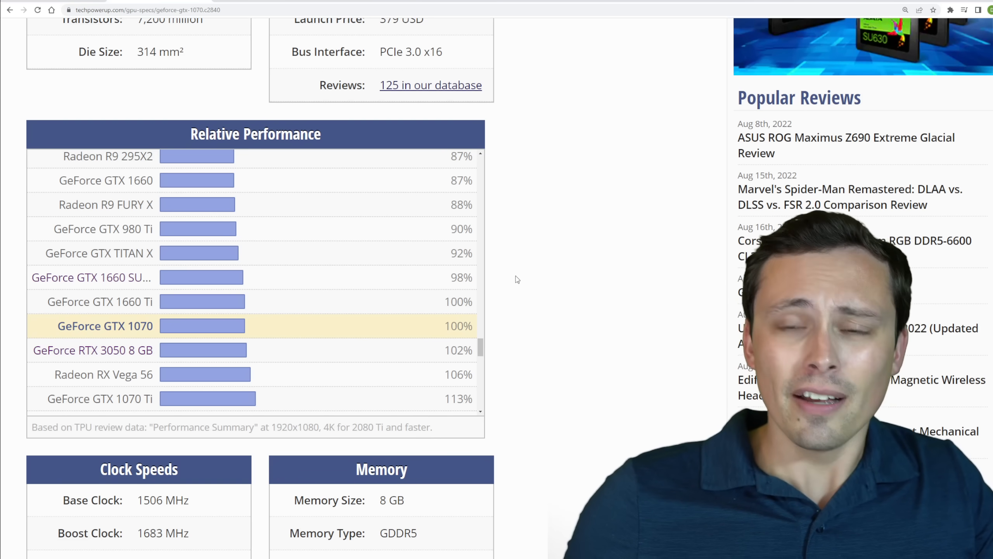
Scan weaker cards in the chart, marking the GTX 1060 6 GB at 74%, then return to GTX 1070 at 100%
scroll(down, 3)
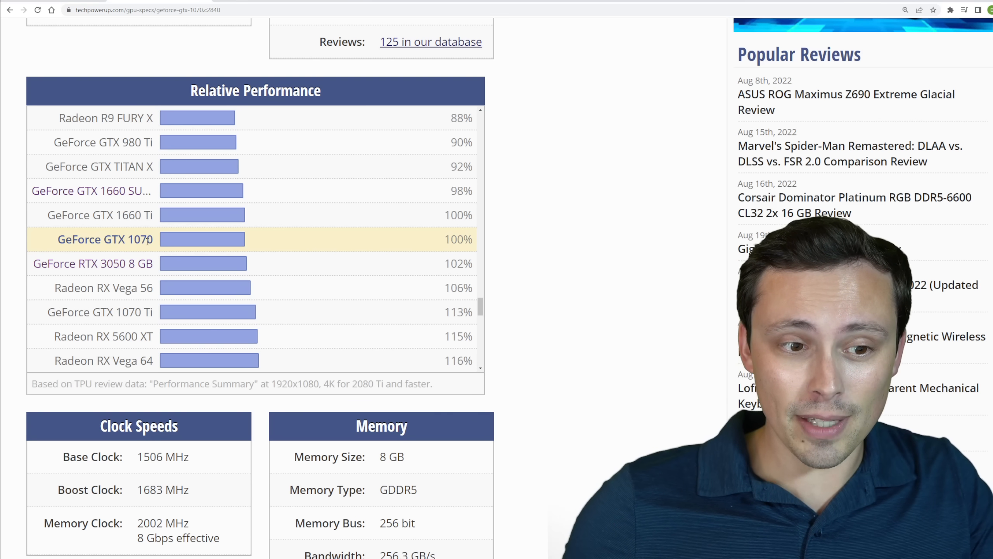
mouse_move(219, 290)
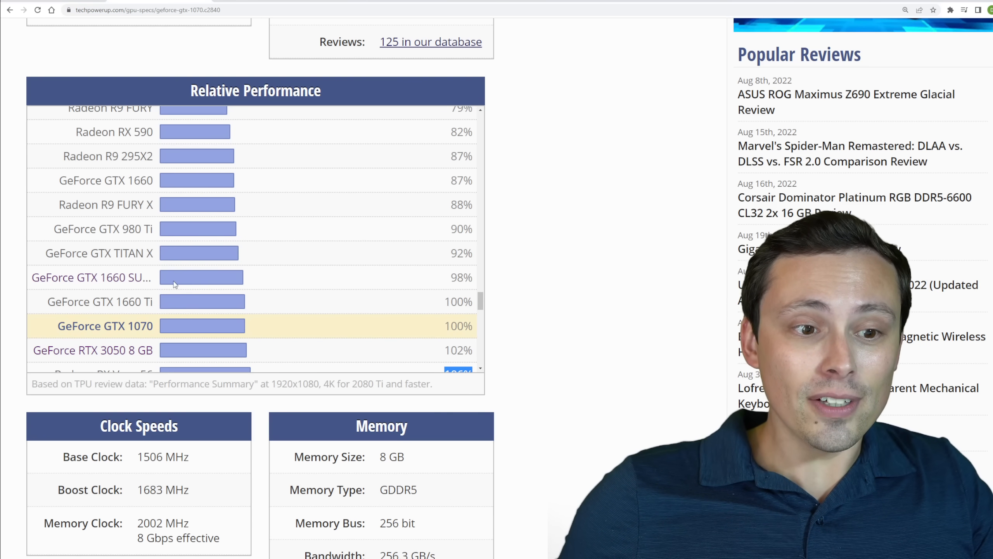
mouse_move(91, 277)
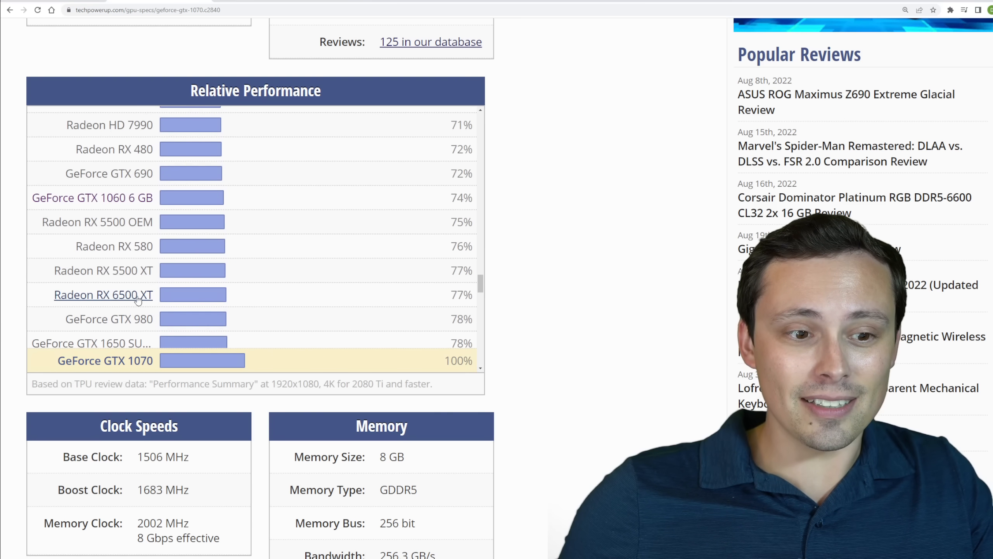
mouse_move(114, 246)
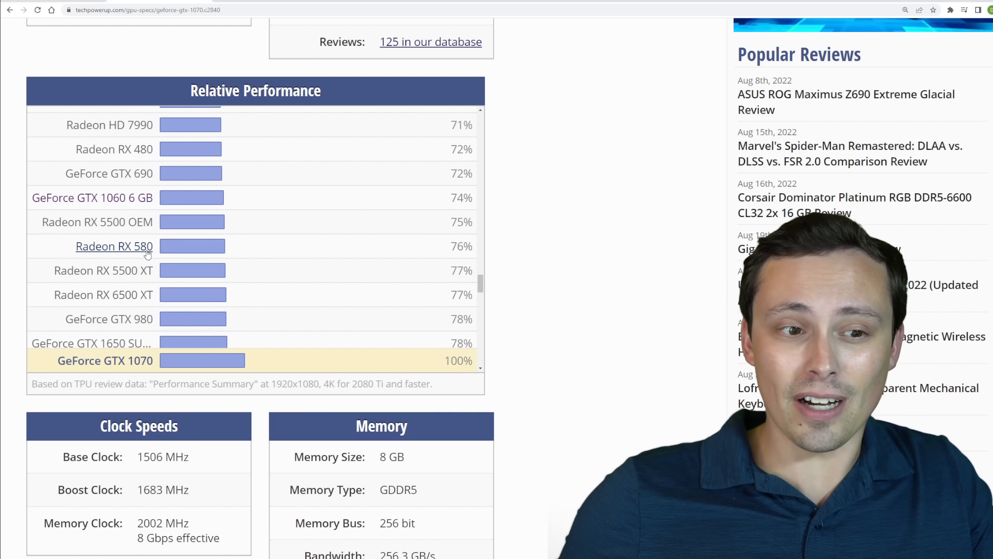
scroll(up, 3)
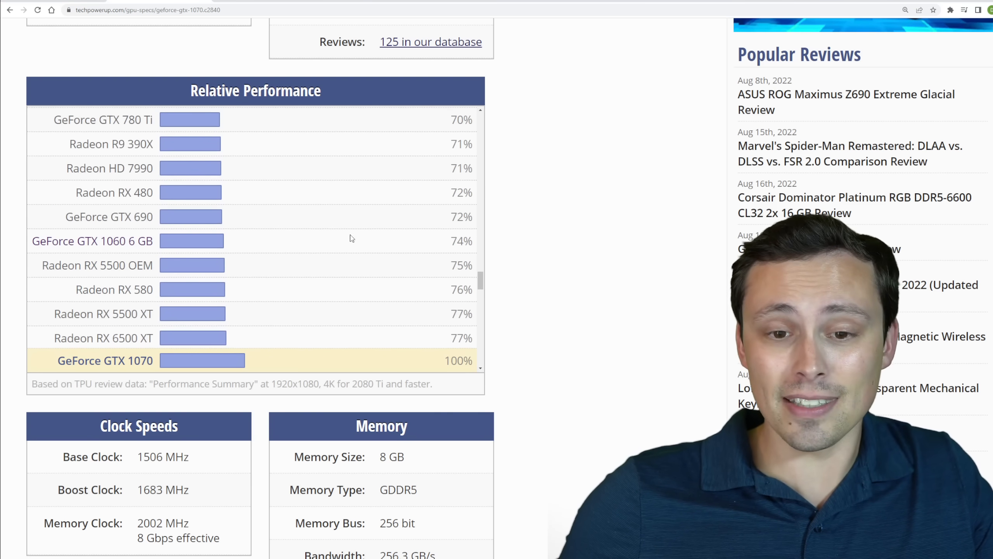
double_click(462, 240)
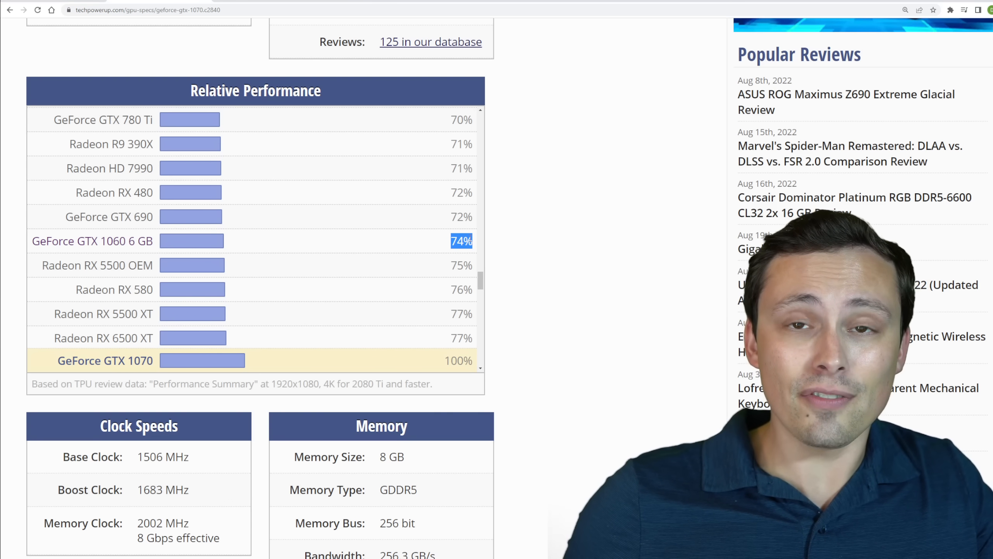
scroll(down, 3)
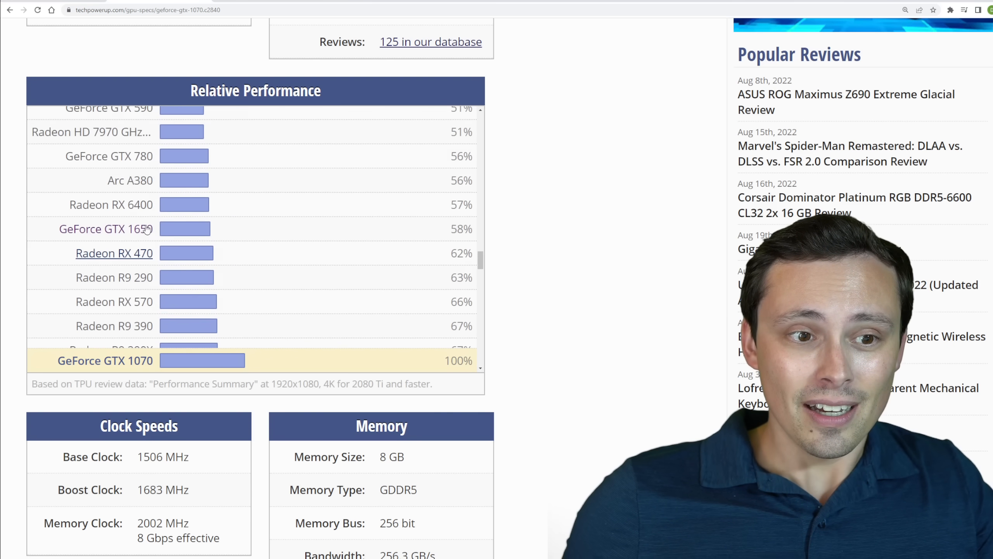
double_click(461, 229)
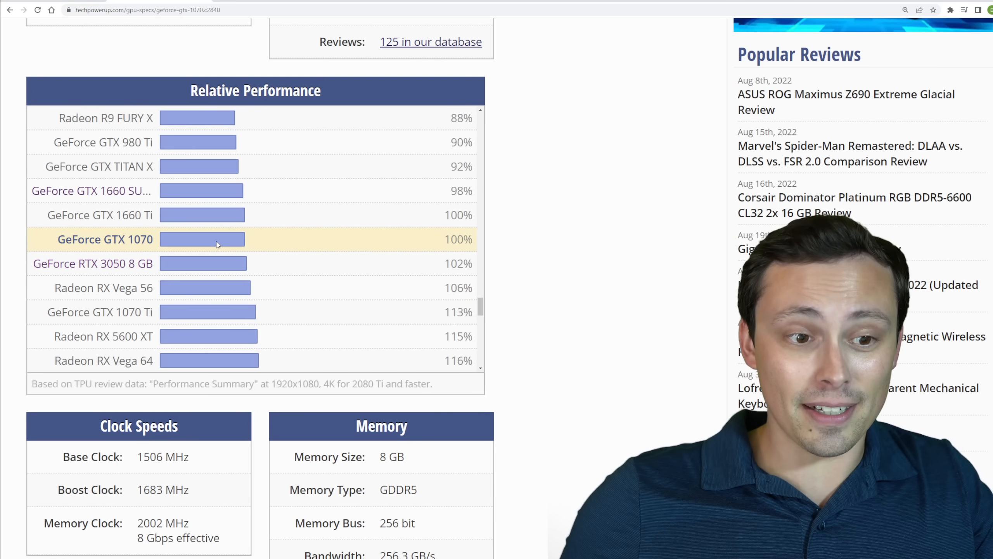
mouse_move(254, 253)
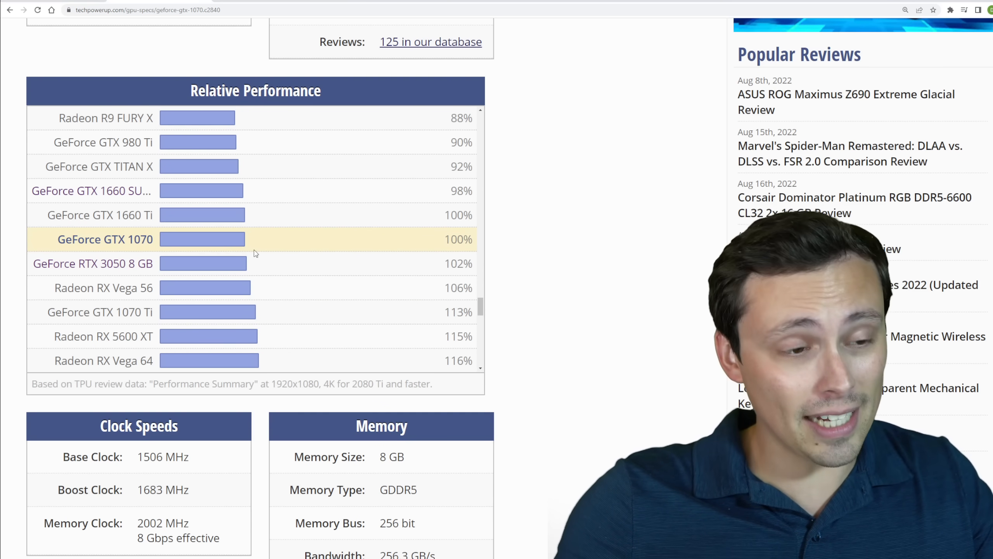
mouse_move(292, 264)
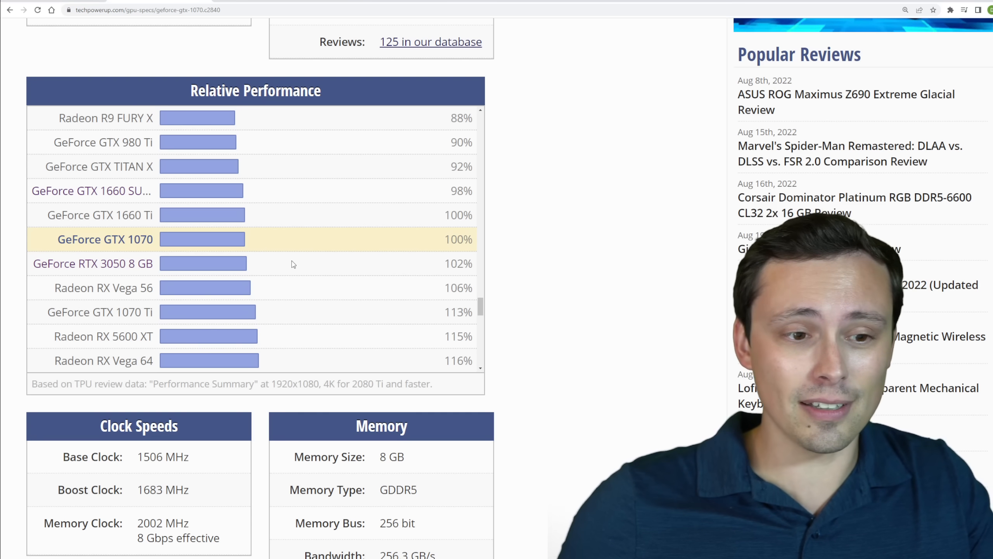
Scroll to the faster cards and single out the RTX 2060 at 118% and RTX 3060 at 140%
scroll(down, 3)
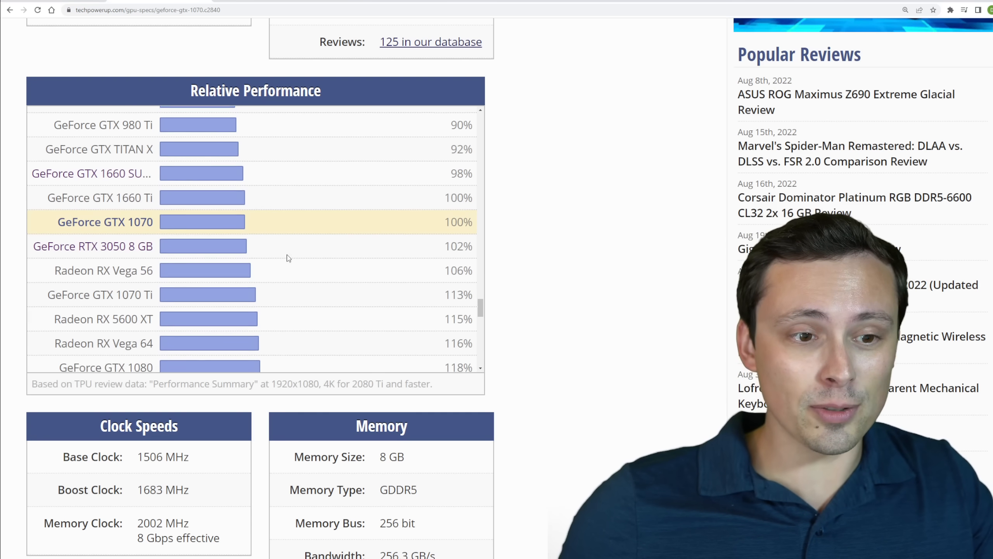
scroll(down, 3)
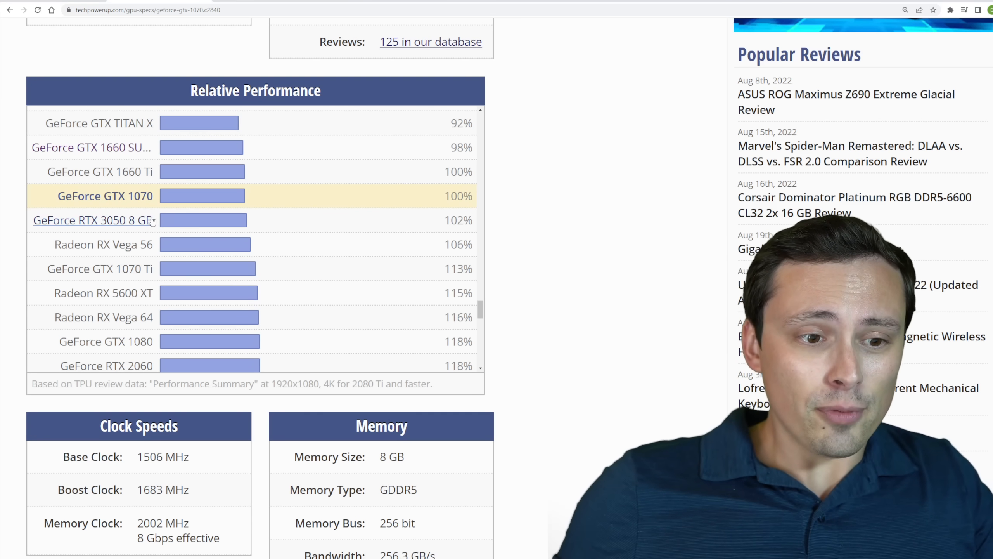
scroll(down, 3)
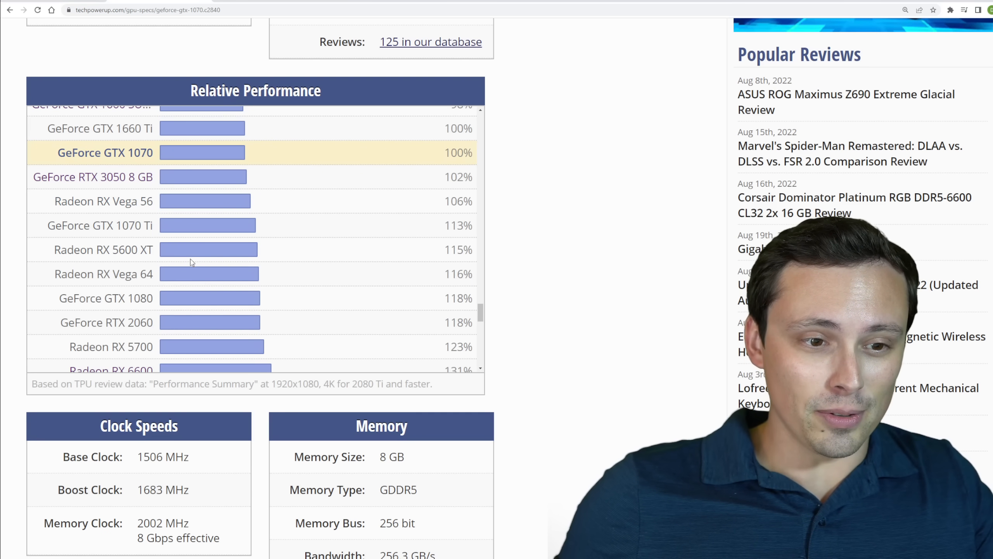
scroll(down, 3)
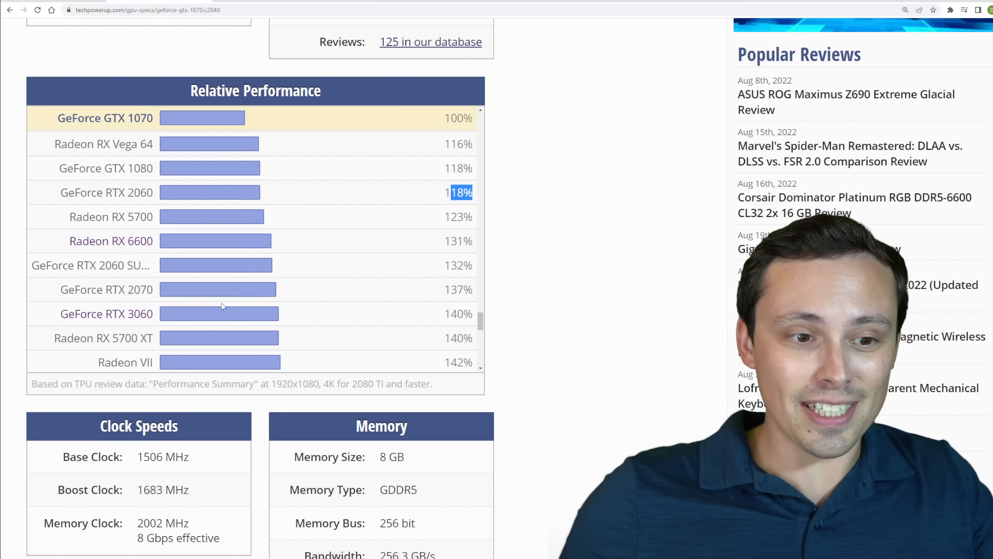
scroll(down, 3)
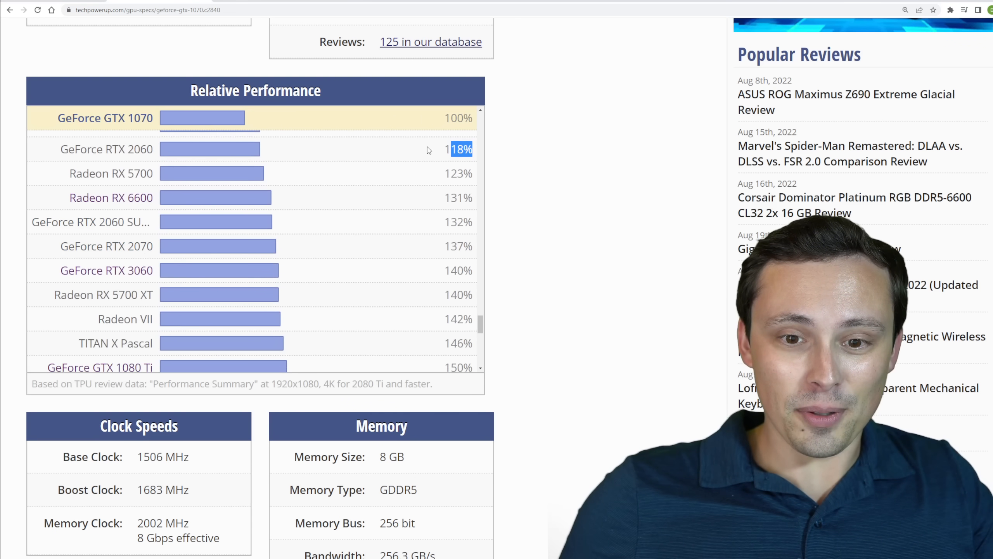
mouse_move(427, 273)
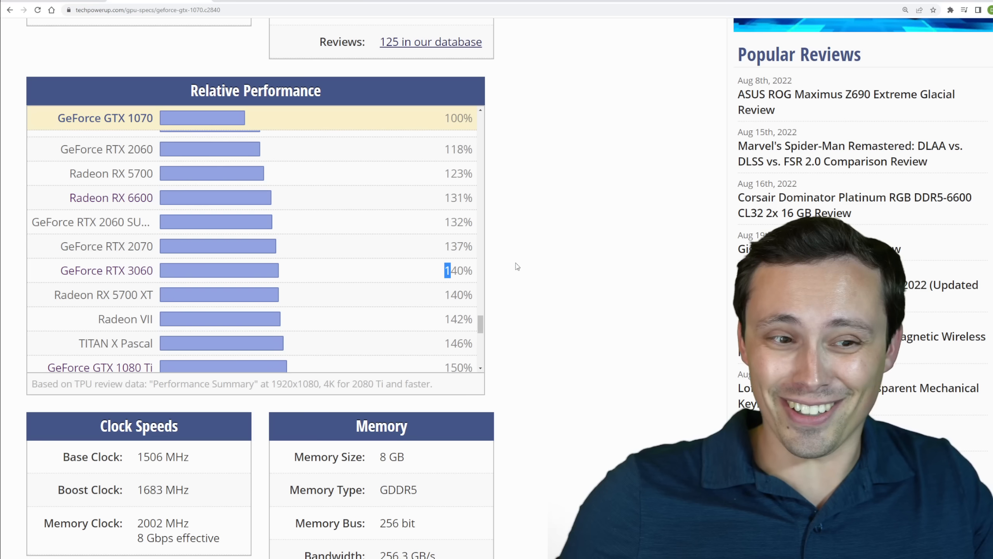
mouse_move(619, 260)
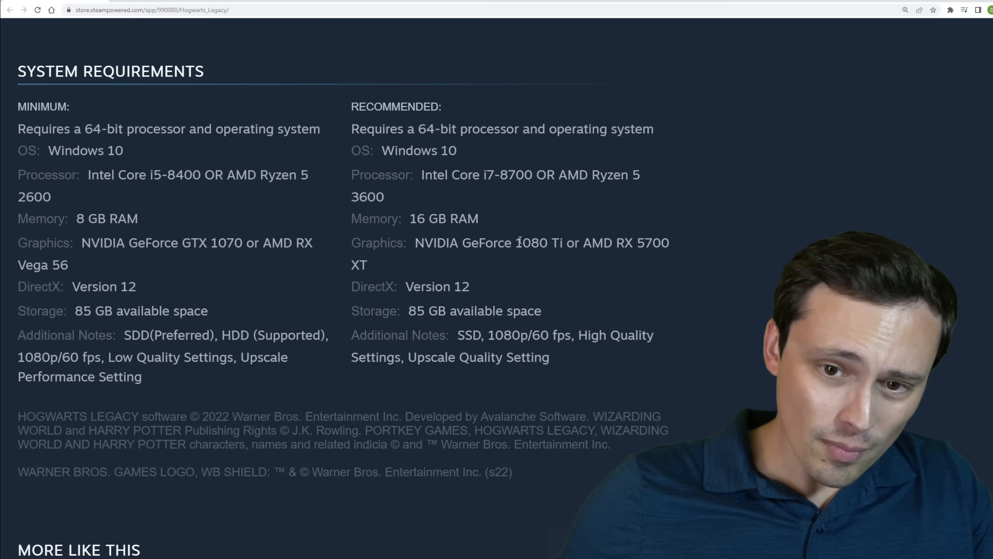
drag(518, 243, 367, 265)
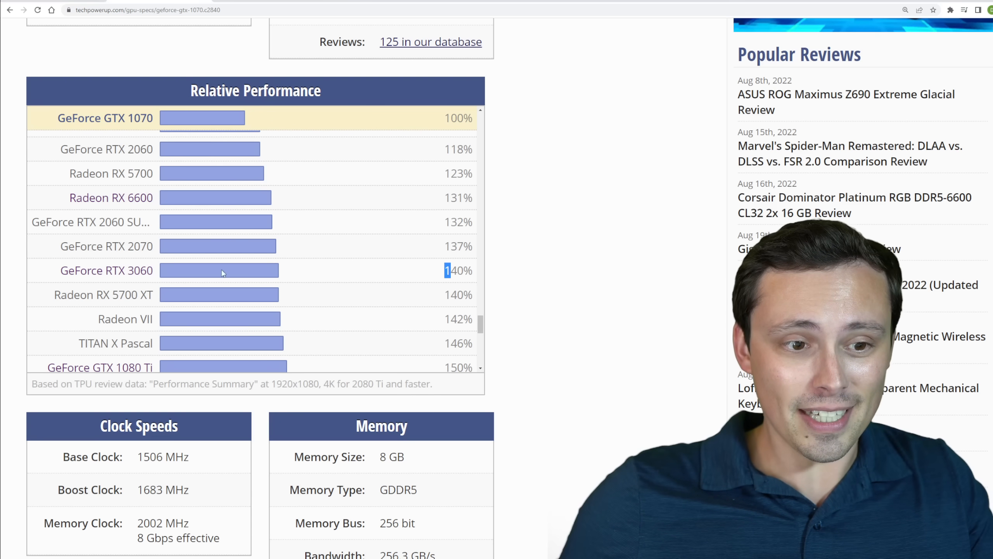
Scroll down the newly opened GeForce GTX 1080 Ti specs page
scroll(down, 3)
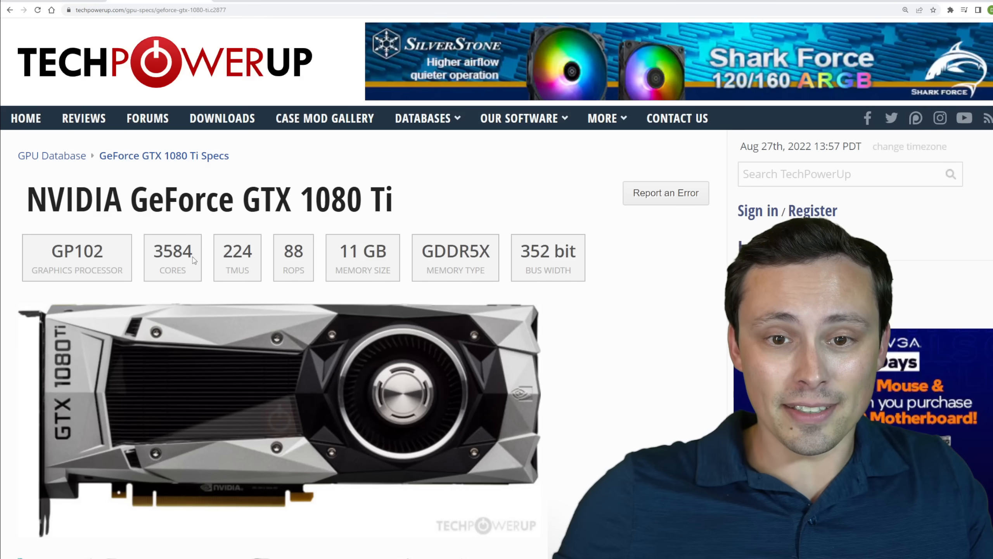
Scroll the GTX 1080 Ti page toward its Relative Performance list and switch browser tab
scroll(down, 3)
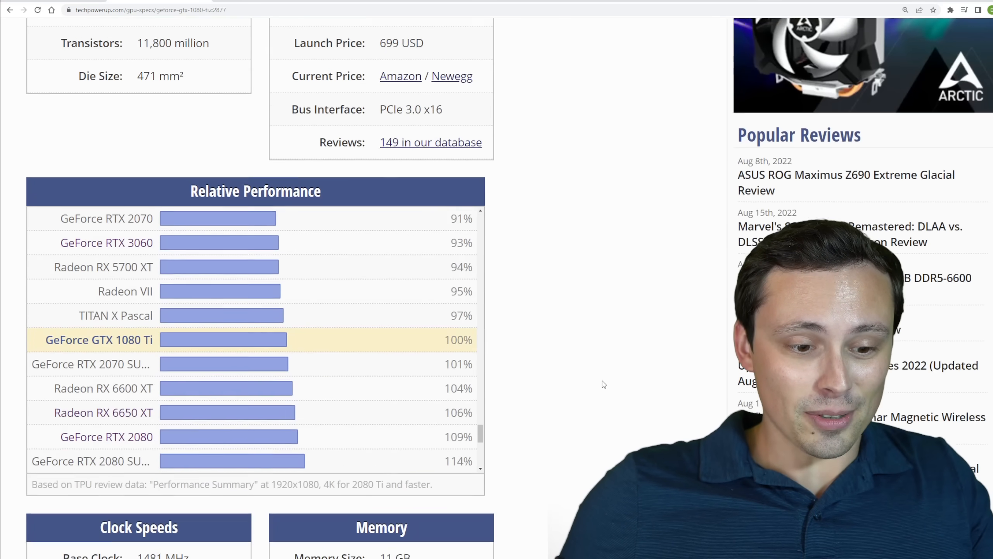
scroll(down, 3)
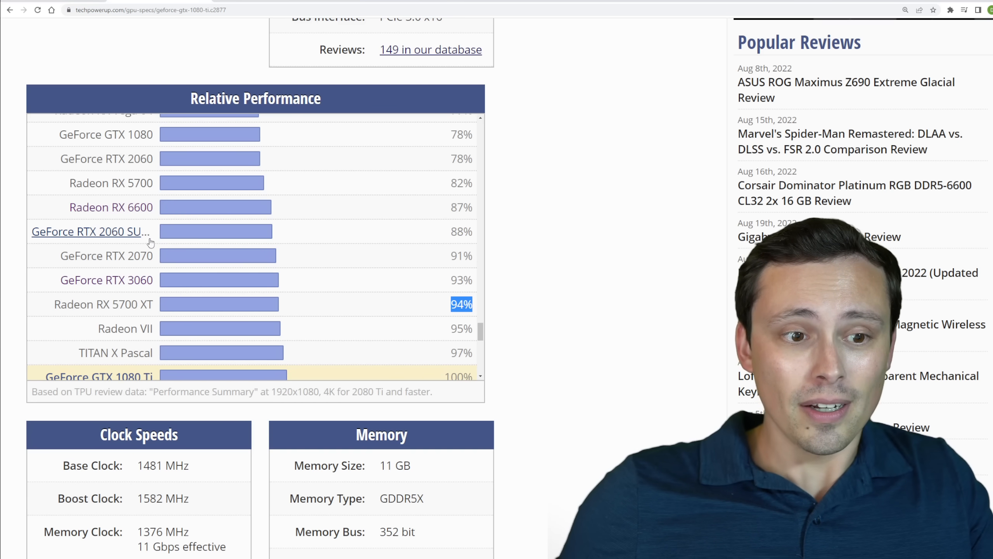
scroll(down, 3)
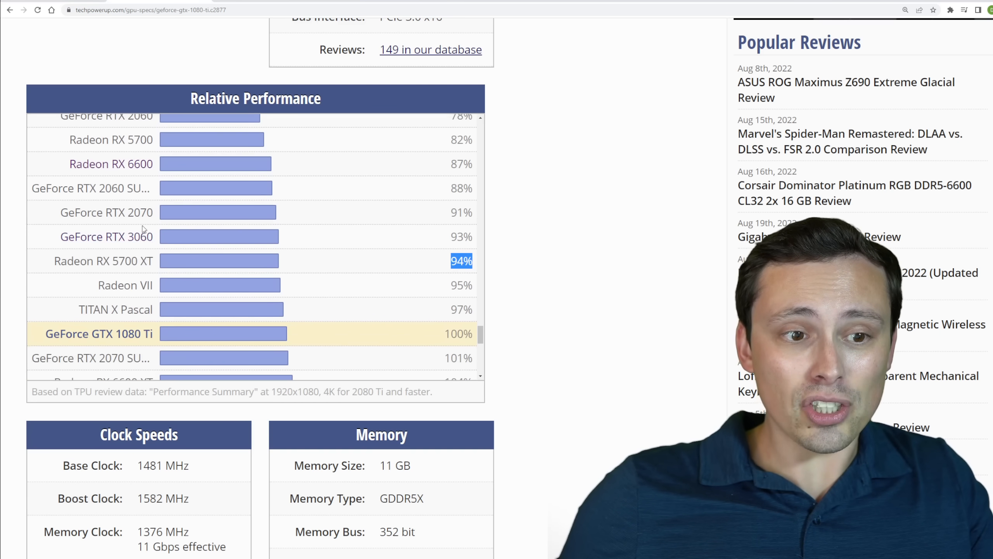
click(150, 9)
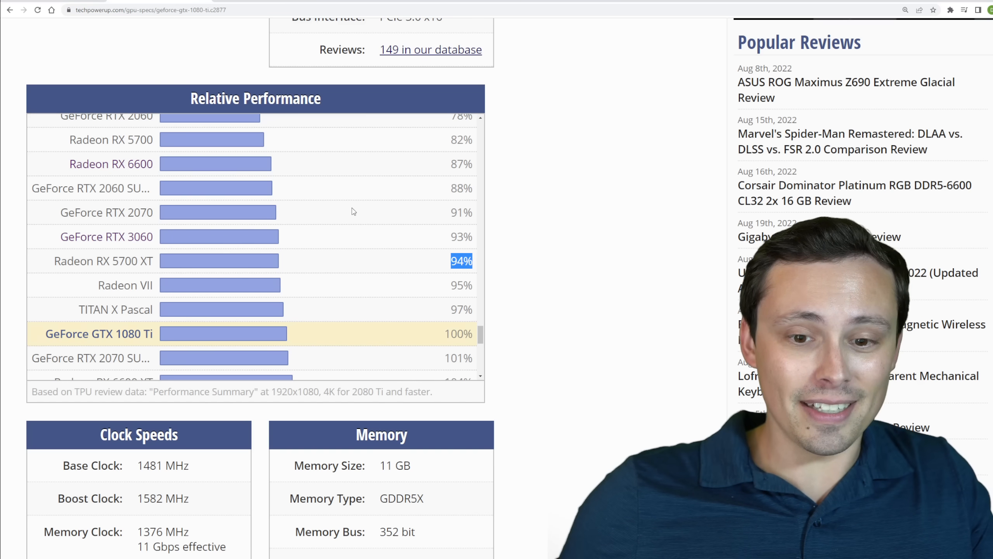
Highlight the RX 6700 XT's 119% score against the GTX 1080 Ti
scroll(down, 3)
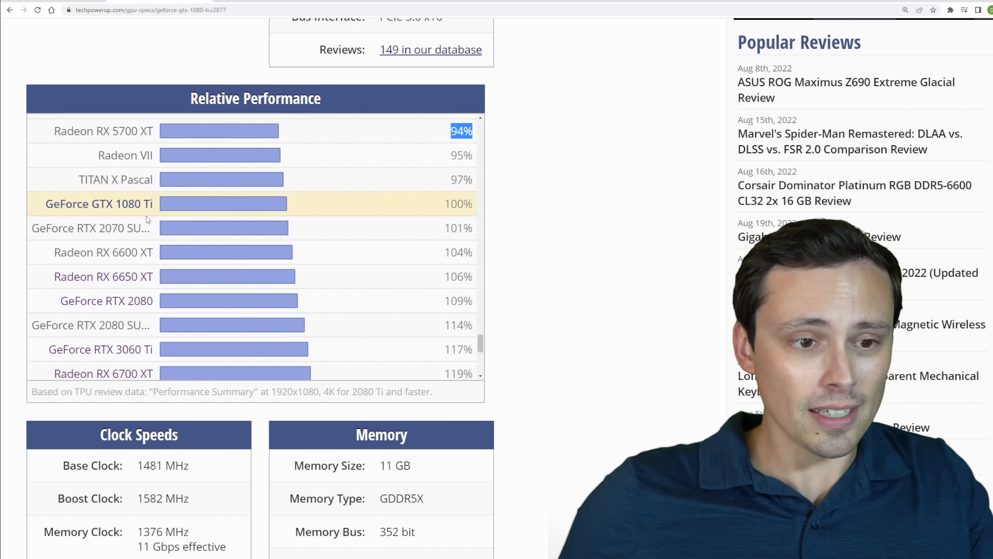
scroll(down, 3)
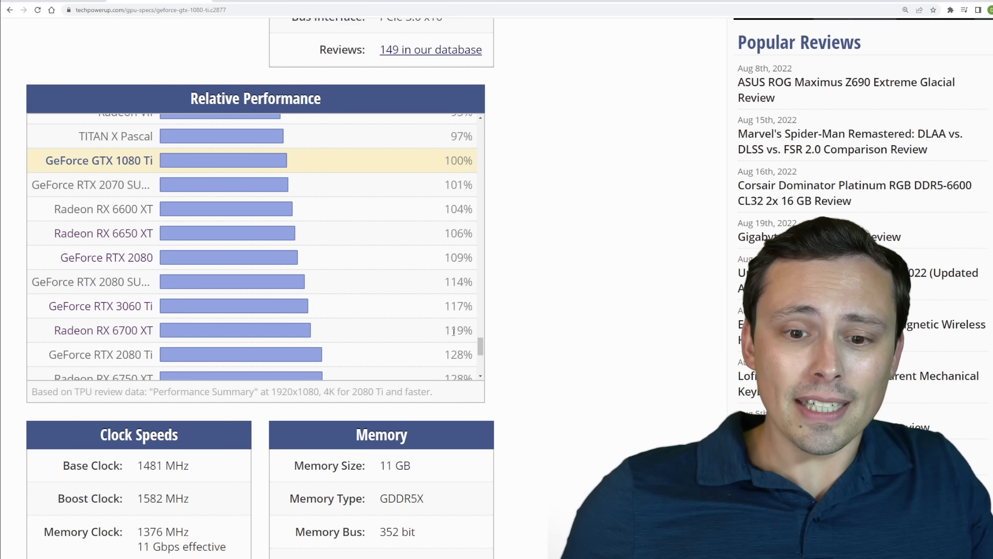
double_click(459, 330)
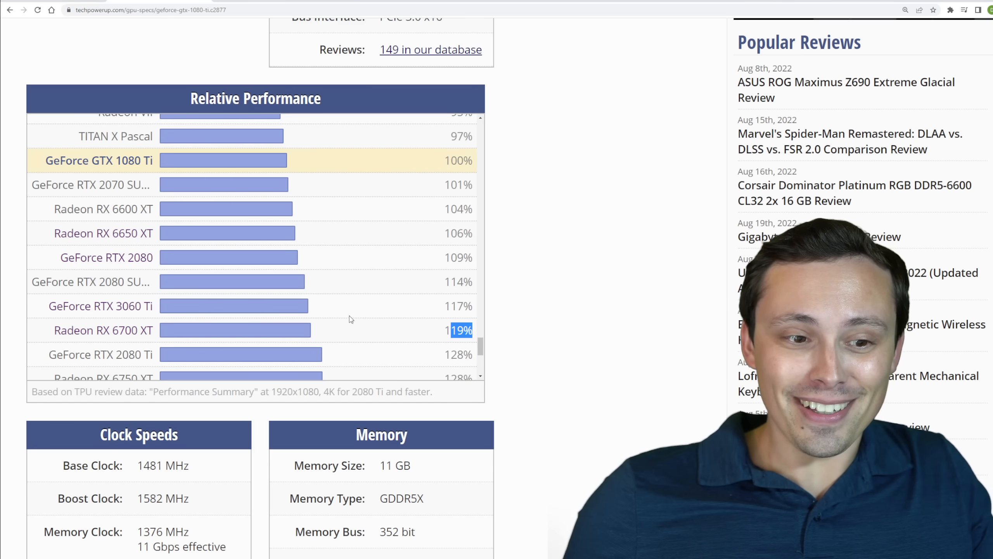
scroll(down, 3)
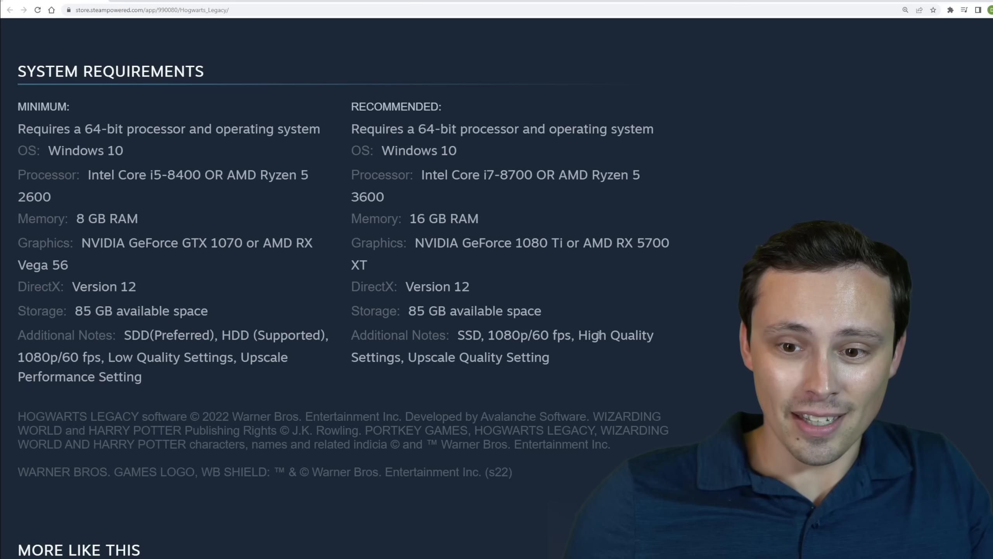
Mark the RTX 3060 Ti (117%) and RX 6700 XT (119%) rows in the GTX 1080 Ti chart
drag(457, 336, 653, 336)
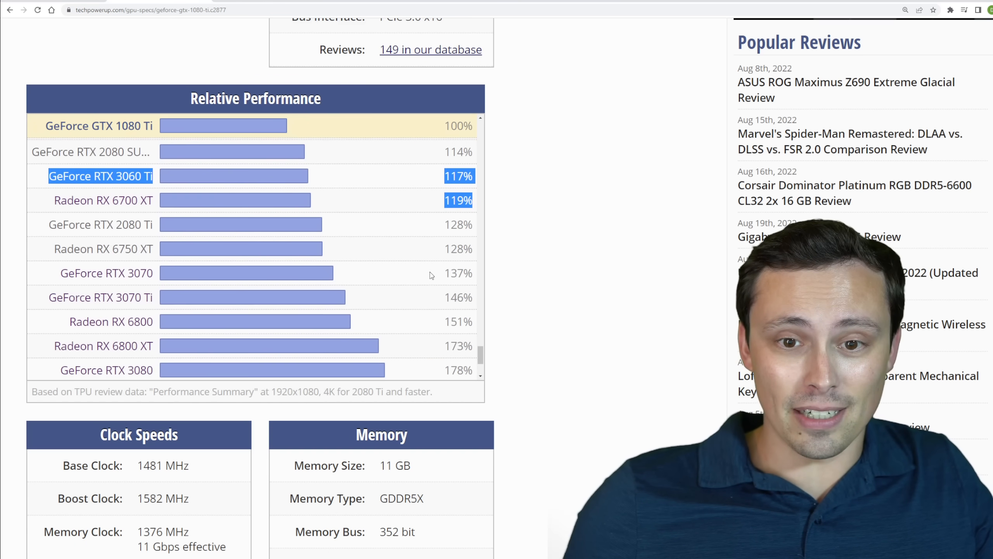
Scroll the GTX 1080 Ti chart down to the RTX 3070 Ti (146%) and RX 6800 (151%)
scroll(down, 3)
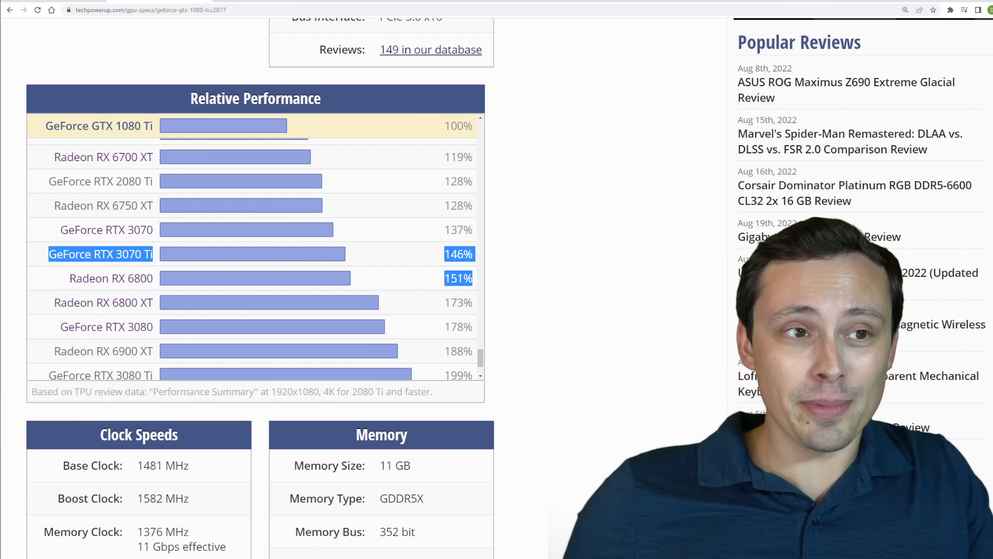
scroll(down, 3)
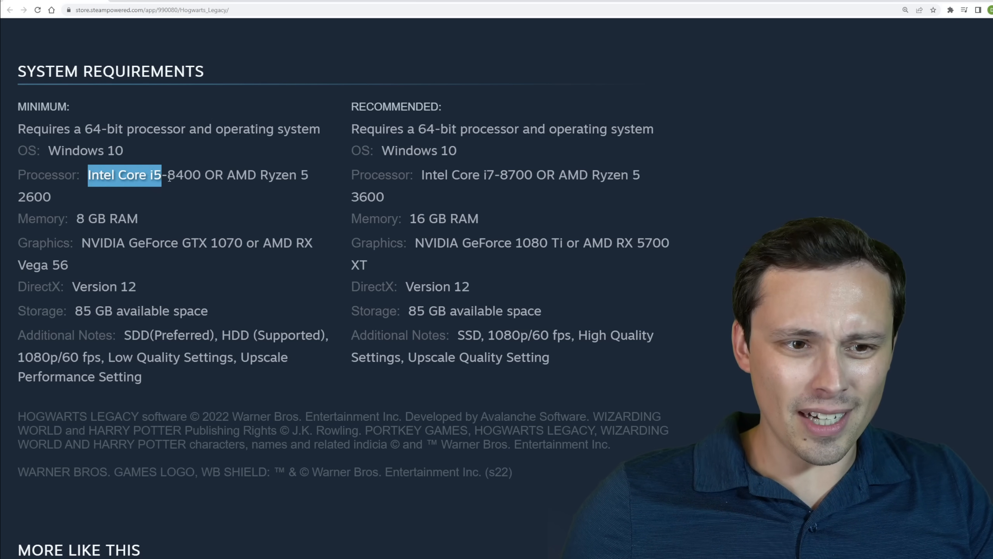
Select the Intel Core i5-8400 name in Steam's minimum requirements and look up its spec page
drag(160, 174, 202, 174)
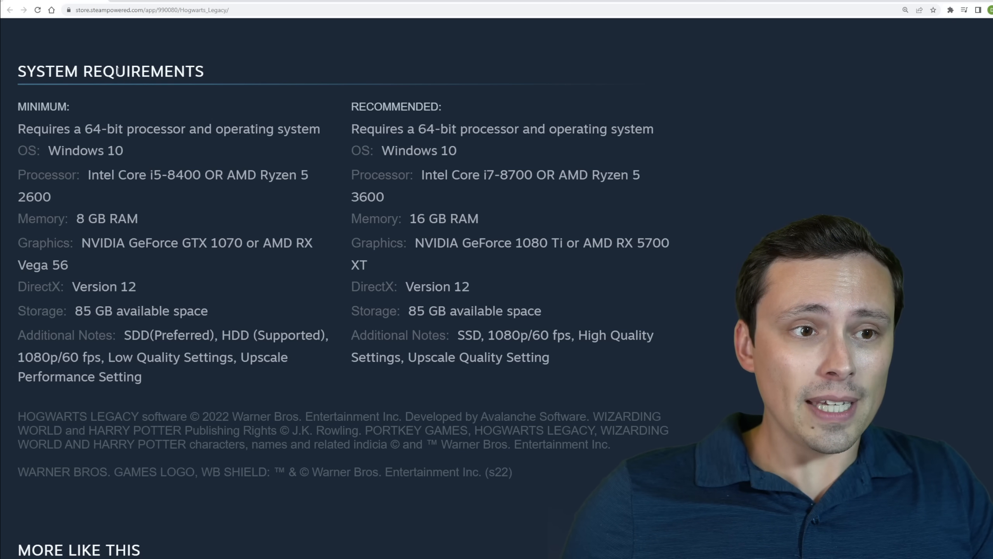
drag(88, 174, 199, 175)
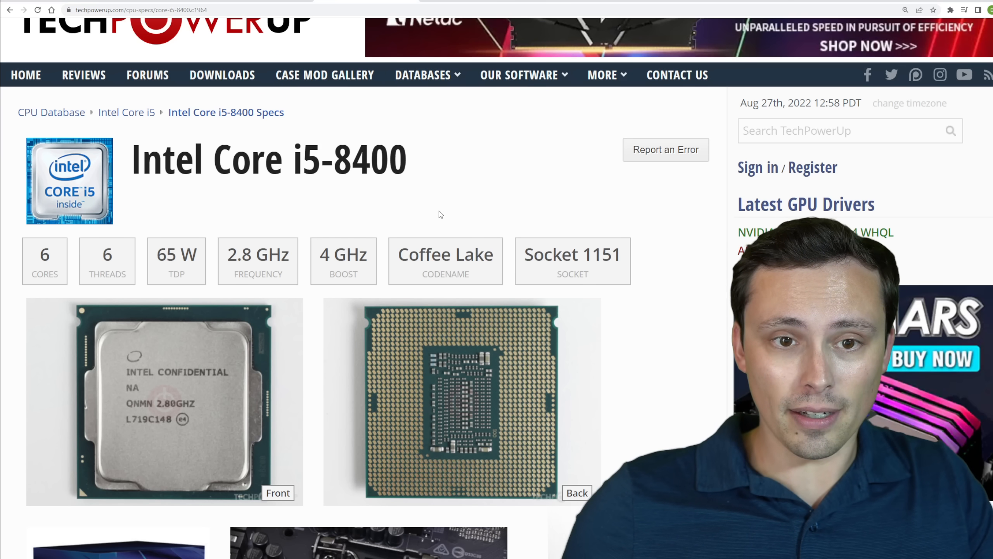
scroll(down, 3)
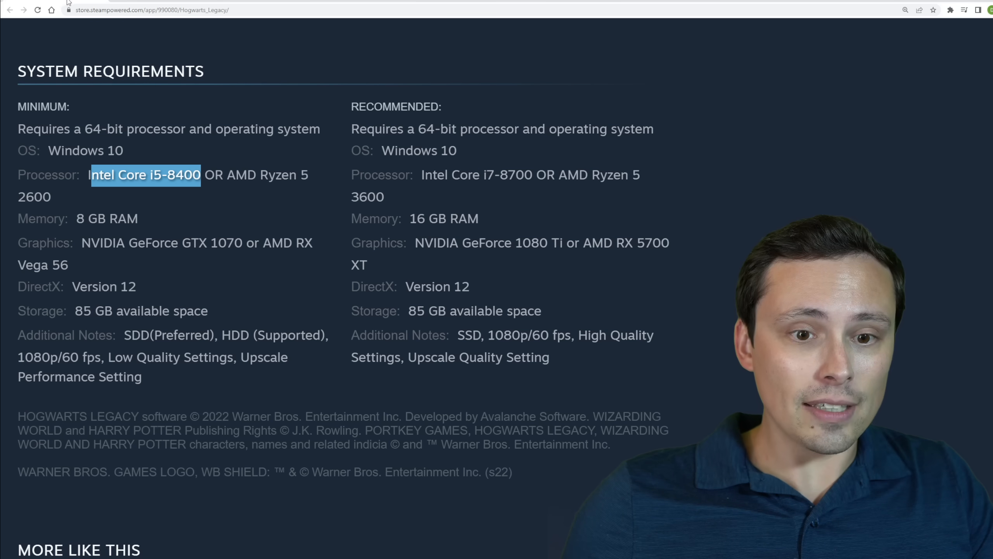
Look up the Intel Core i7-8700 and AMD Ryzen 5 2600 spec pages the same way
drag(423, 174, 568, 174)
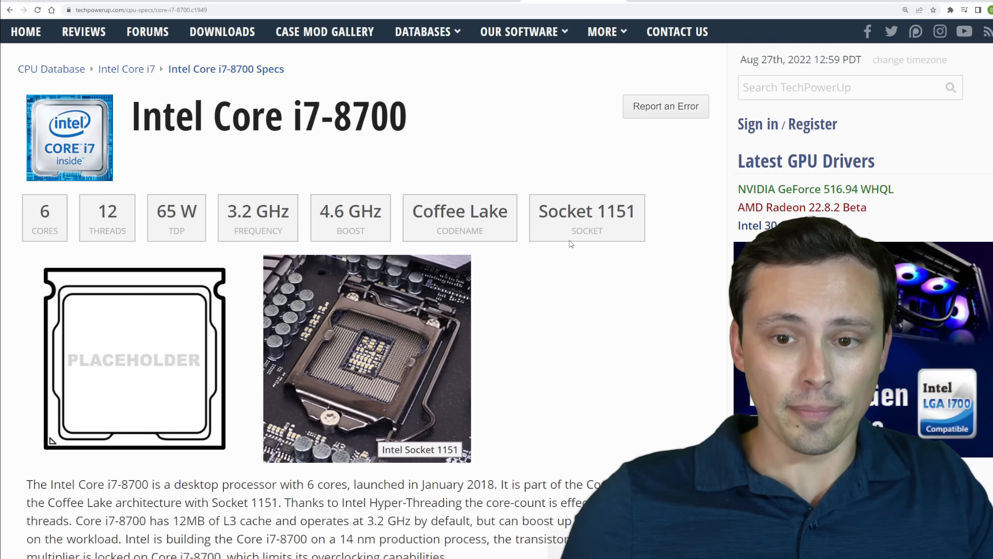
double_click(342, 116)
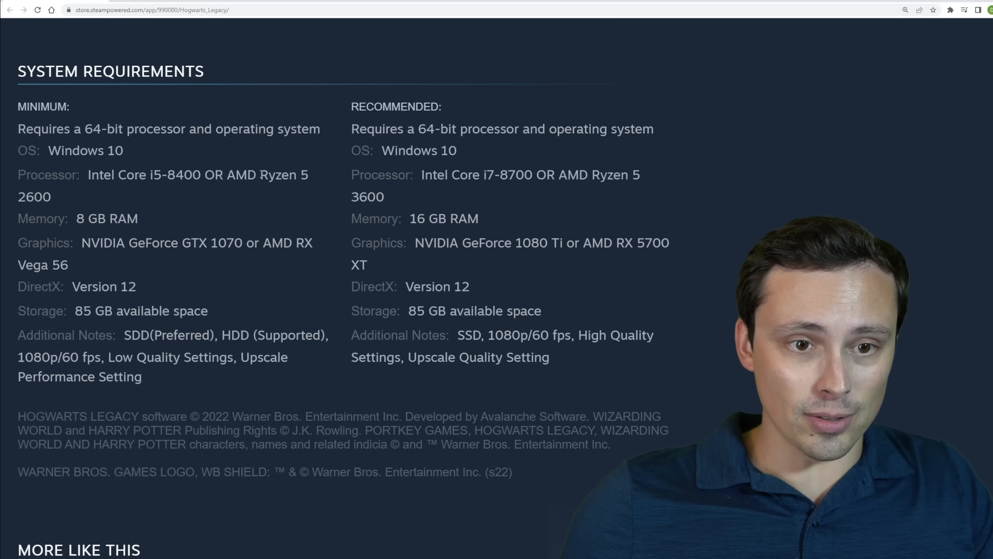
drag(261, 174, 51, 196)
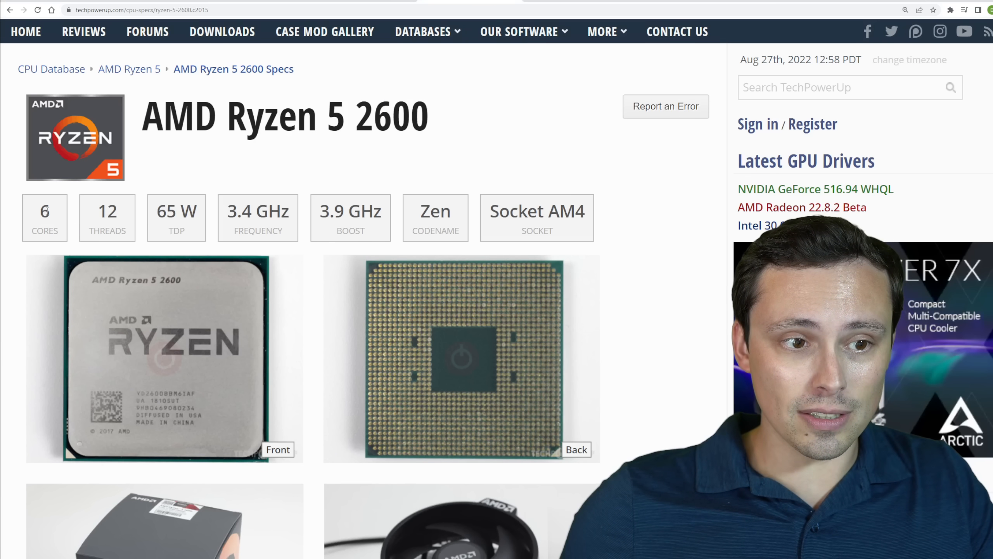
Scroll through the Ryzen 5 2600 specs and bring up the Ryzen 5 3600 specs page
scroll(down, 3)
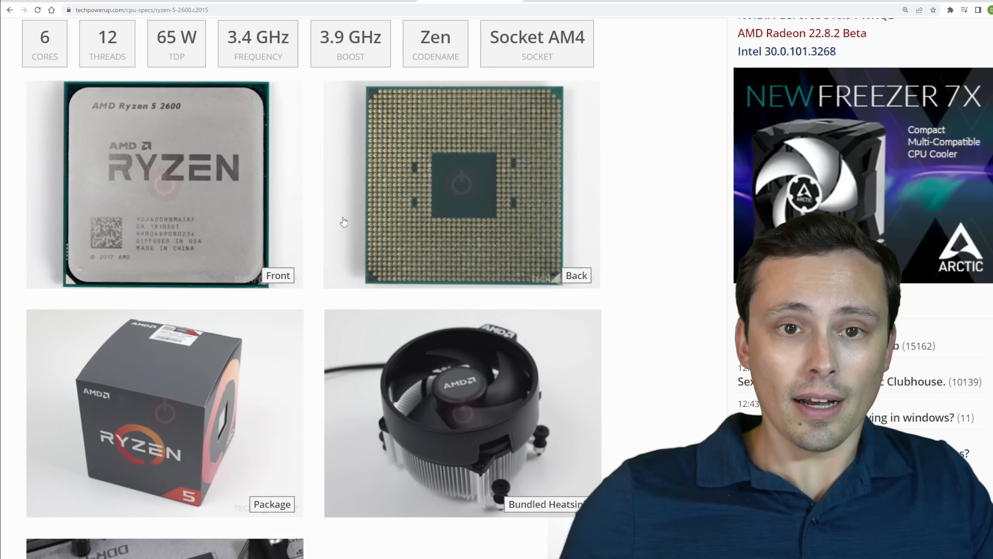
scroll(down, 3)
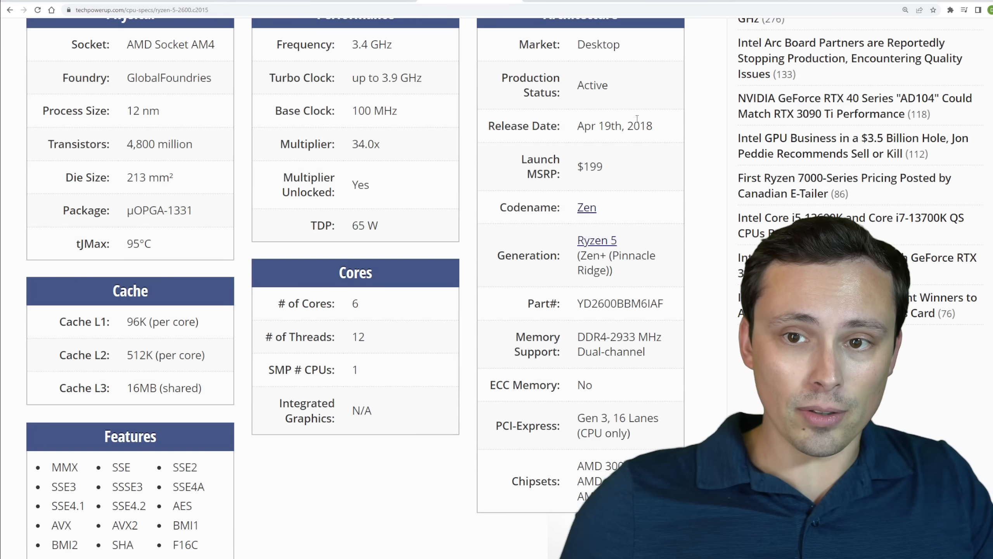
double_click(641, 126)
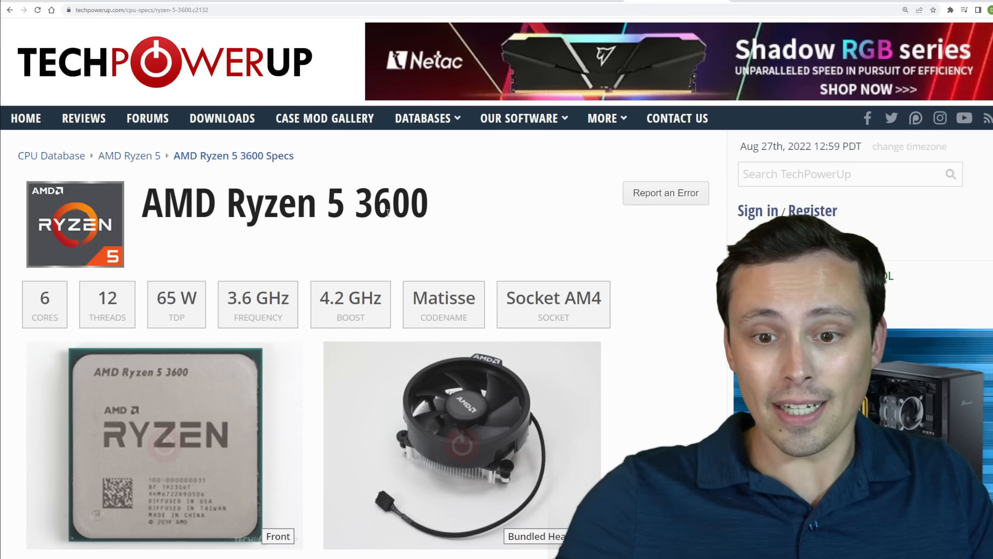
Review the Ryzen 5 3600 specifications before returning to the Hogwarts Legacy requirements
scroll(down, 3)
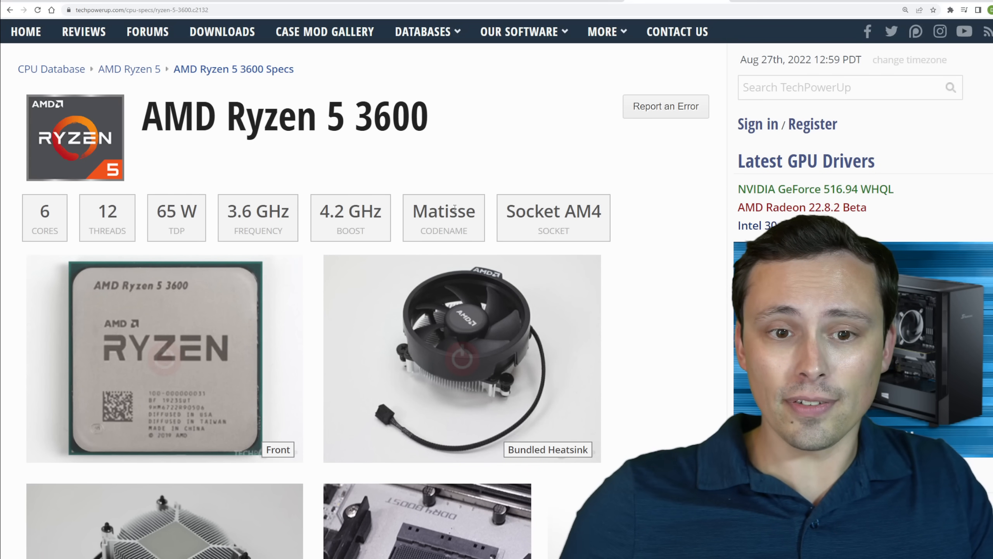
scroll(down, 3)
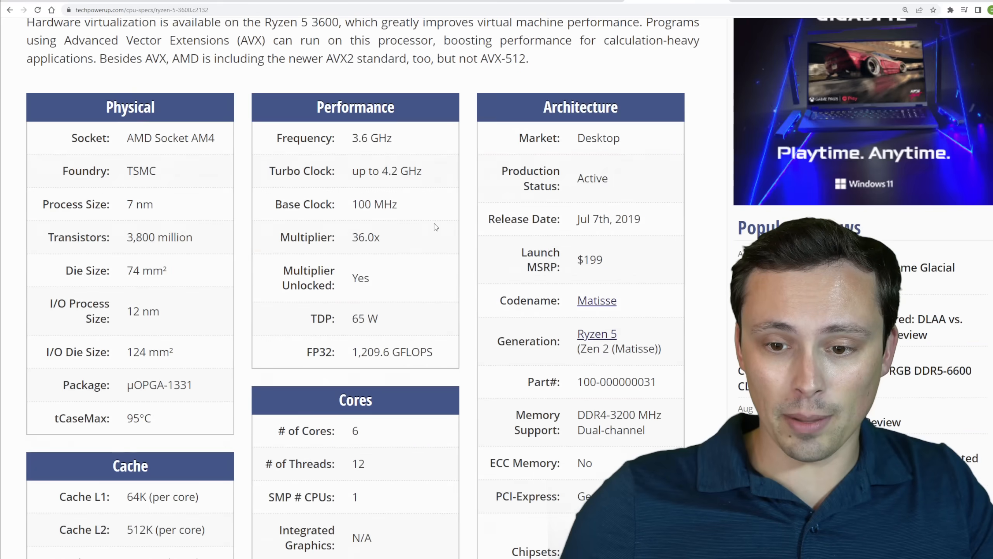
scroll(down, 3)
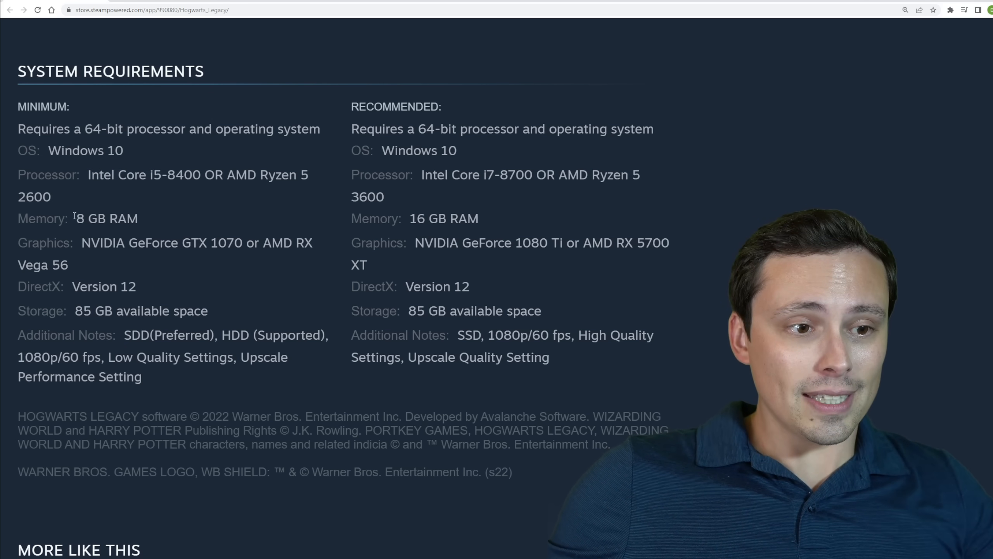
Scroll the Hogwarts Legacy store page back up to the trailer media and description
double_click(106, 219)
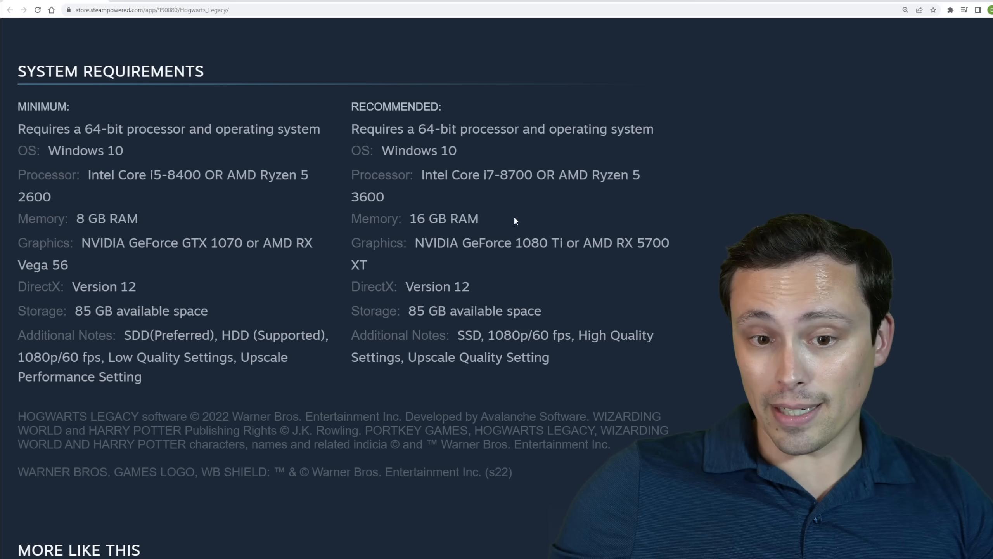
mouse_move(409, 250)
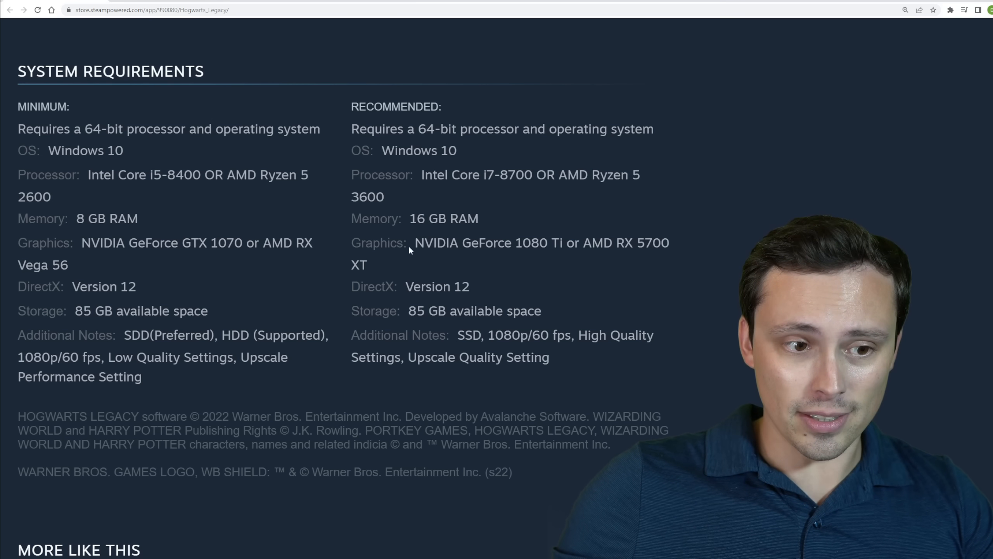
scroll(down, 3)
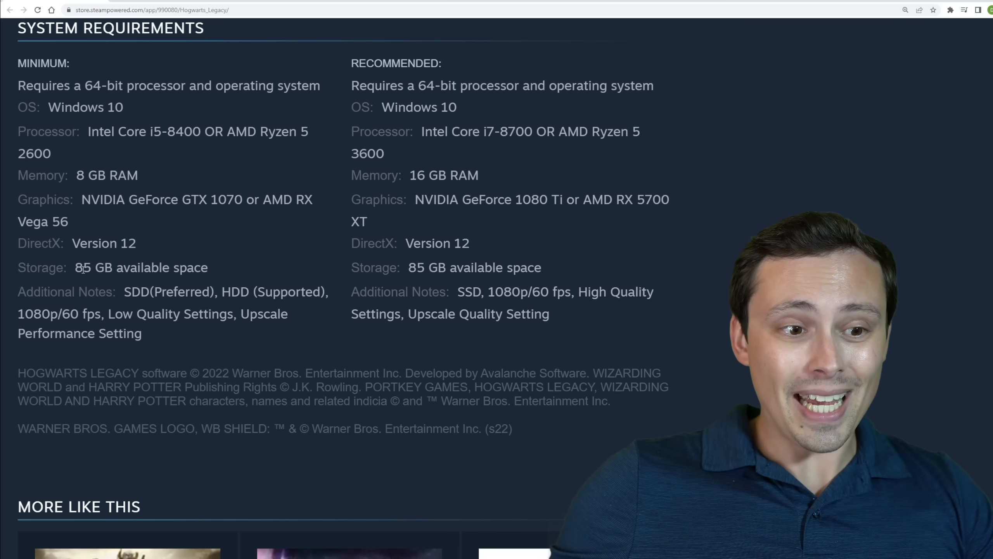
drag(409, 267, 541, 267)
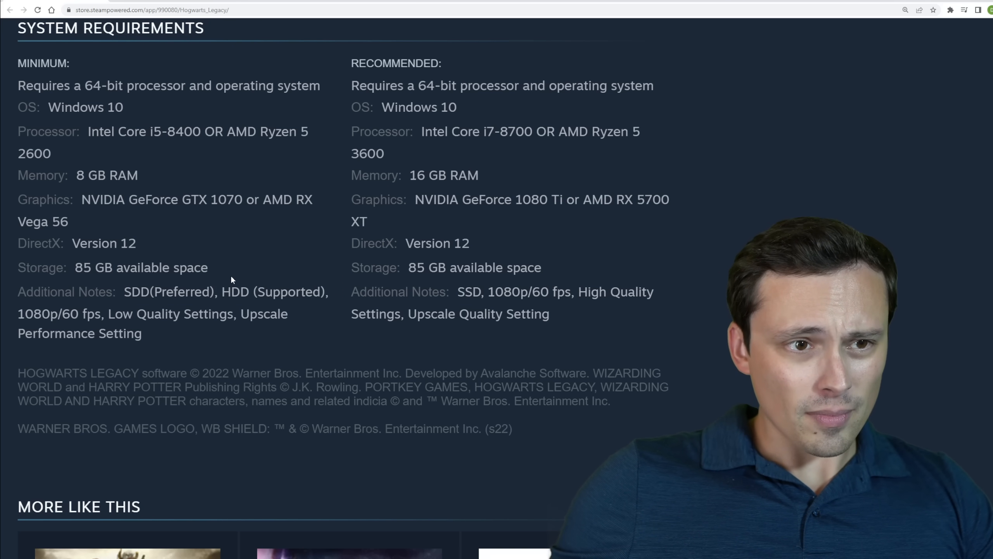
scroll(up, 3)
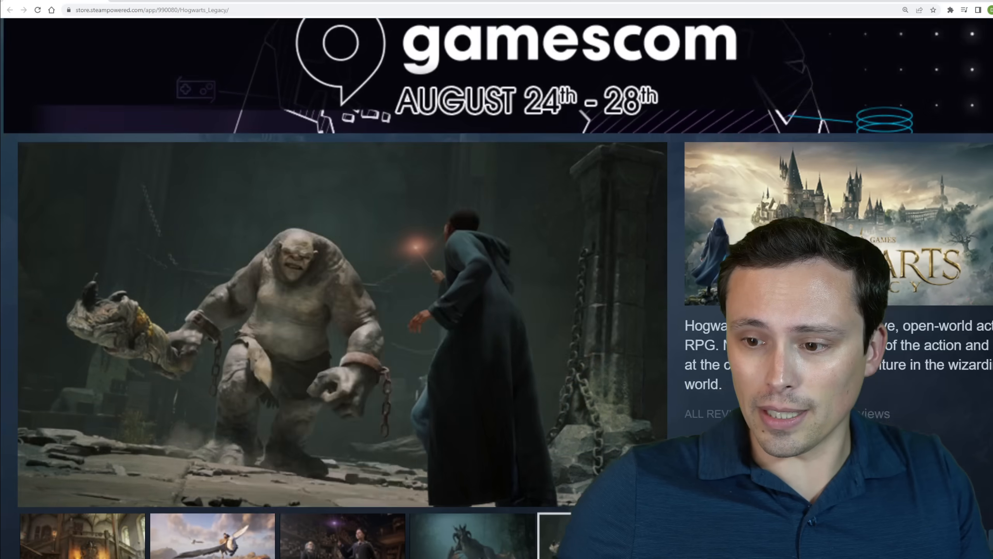
Highlight the Feb 10, 2023 release date and show the first gallery screenshot
scroll(down, 3)
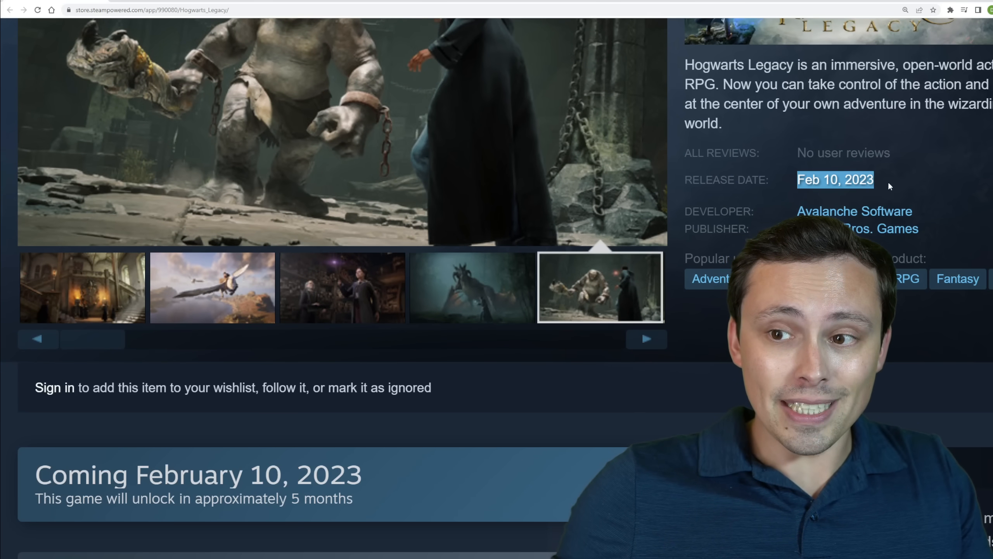
scroll(down, 3)
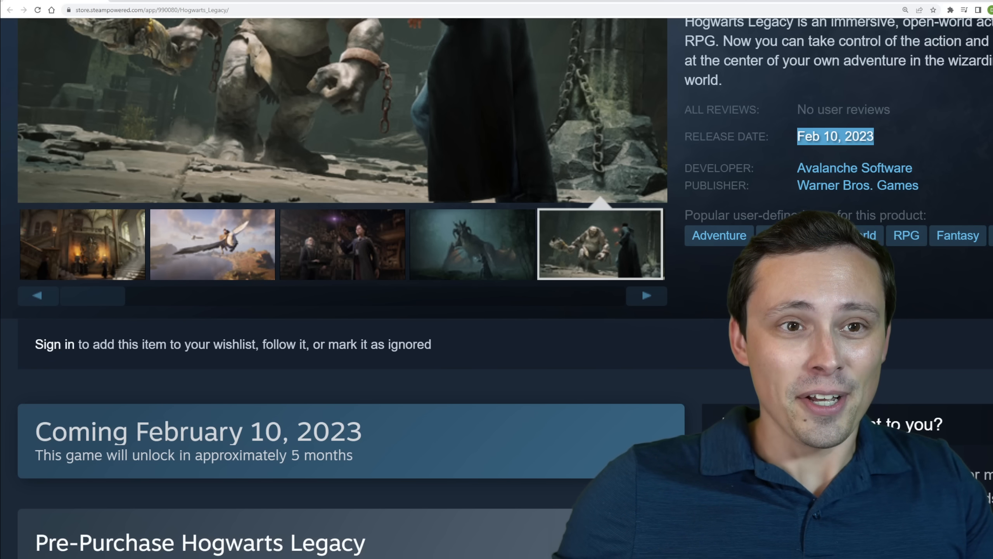
click(80, 244)
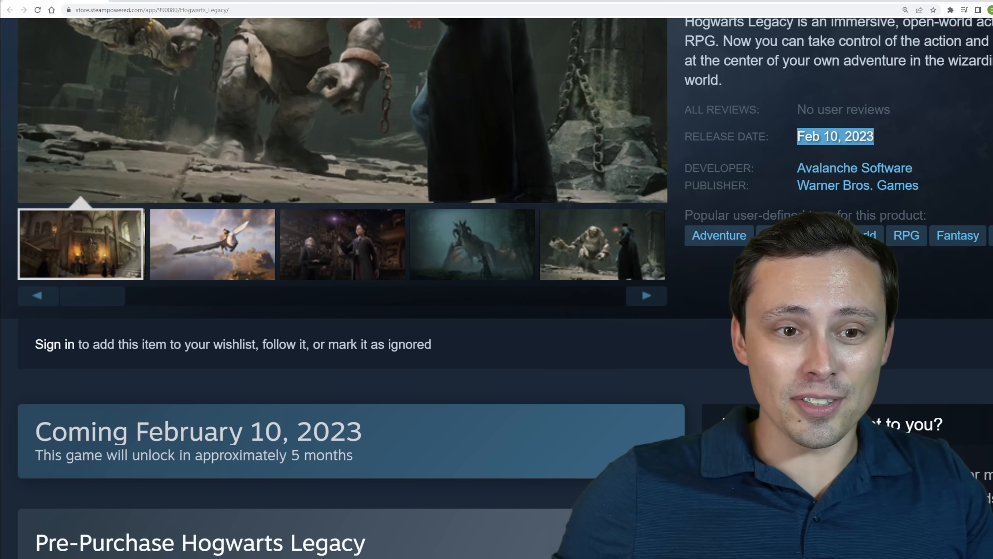